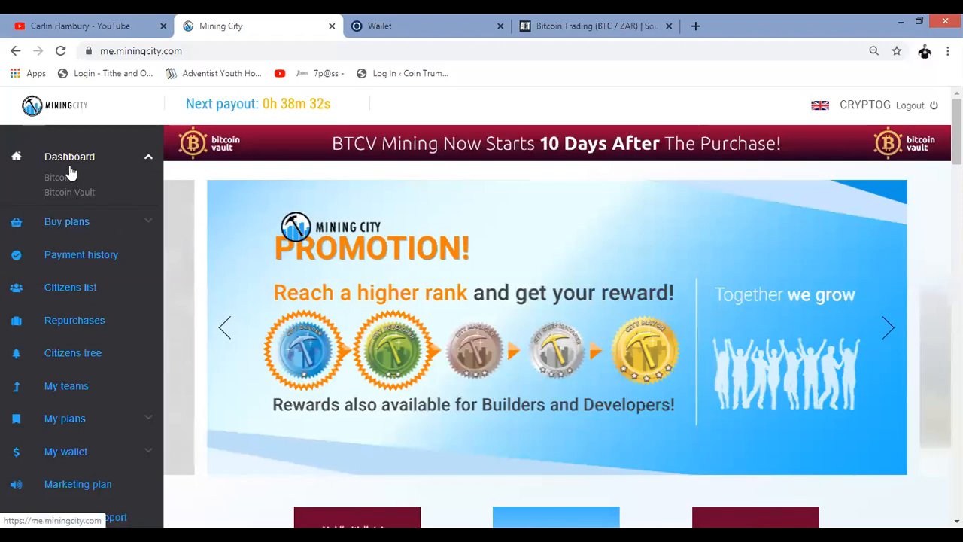
# - Open Mining City's Settings page and scroll to the empty Bitcoin Wallet field
pyautogui.scroll(-3)
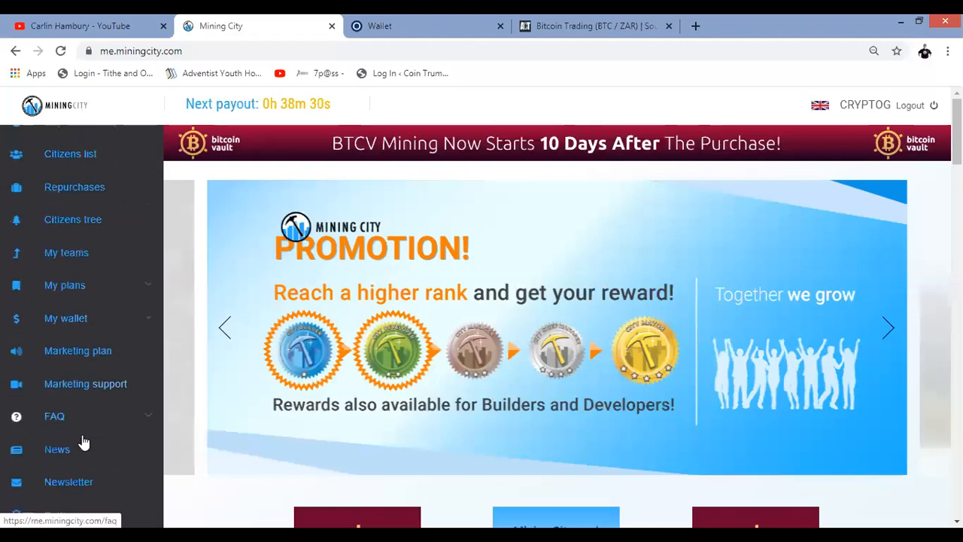
pyautogui.scroll(-3)
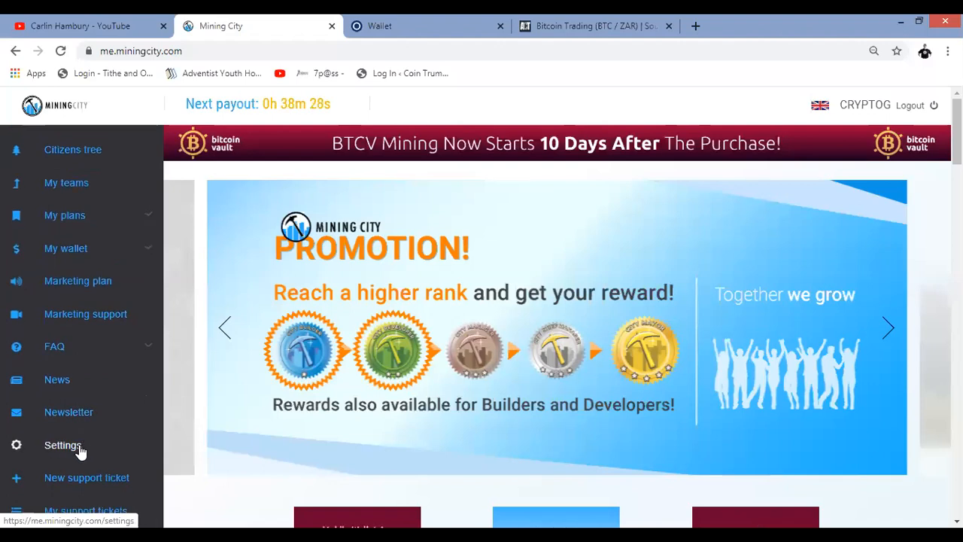
pyautogui.moveTo(81, 451)
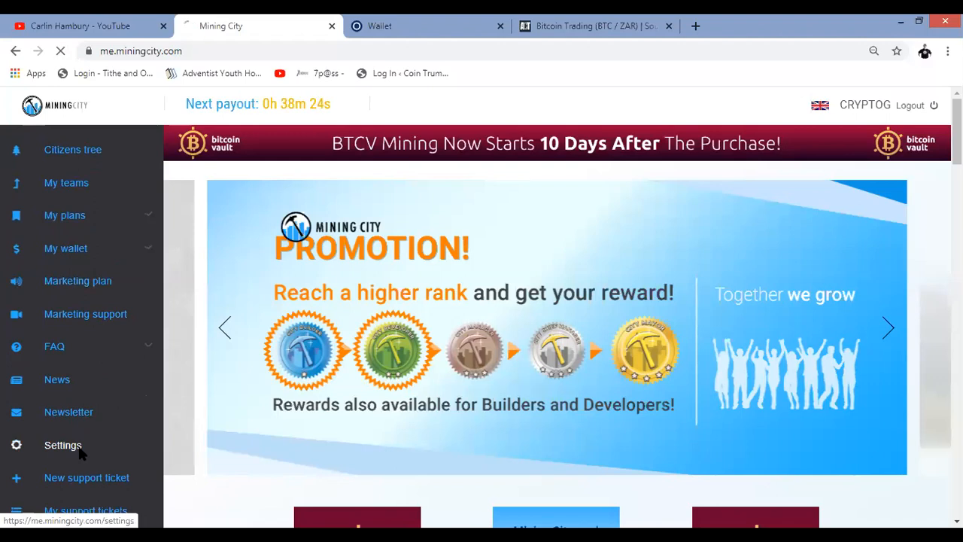
pyautogui.click(63, 444)
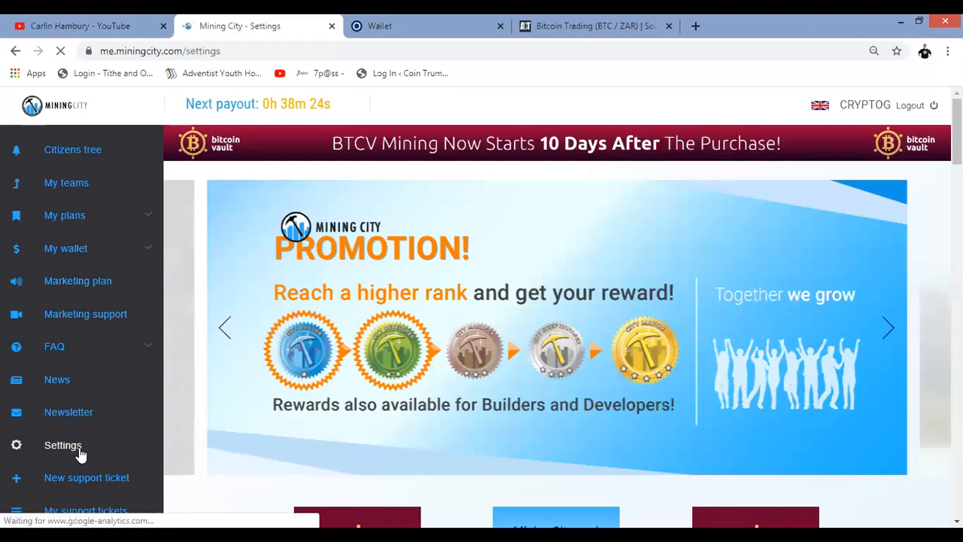
pyautogui.click(63, 444)
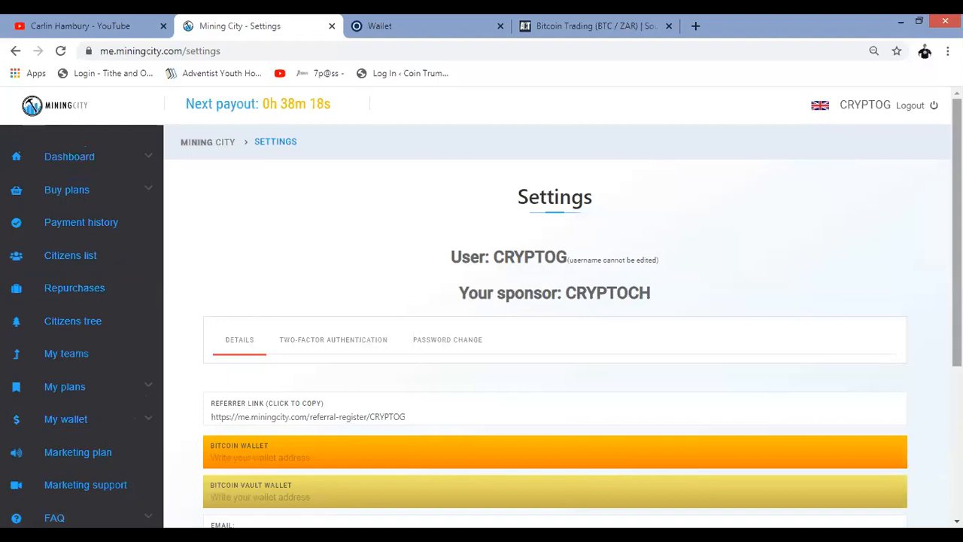
pyautogui.scroll(-3)
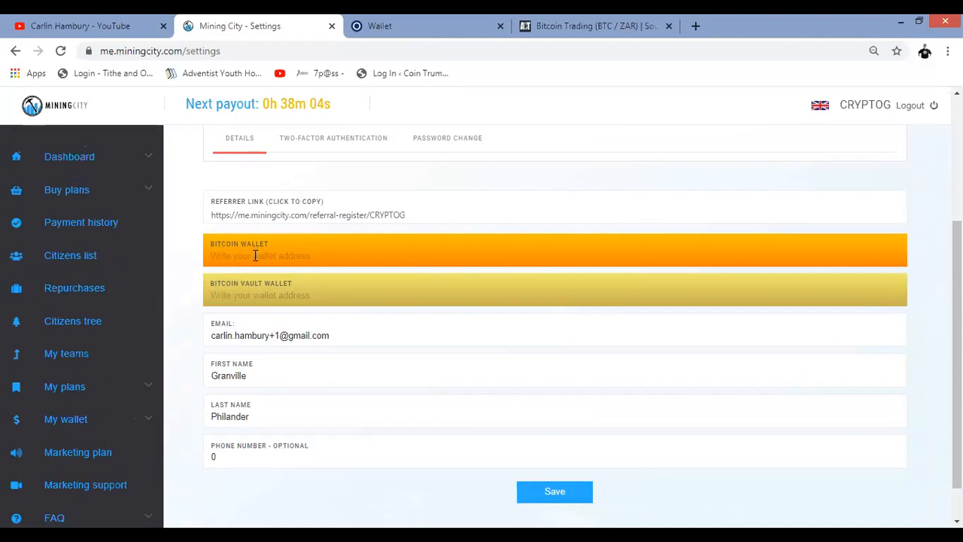
pyautogui.moveTo(121, 386)
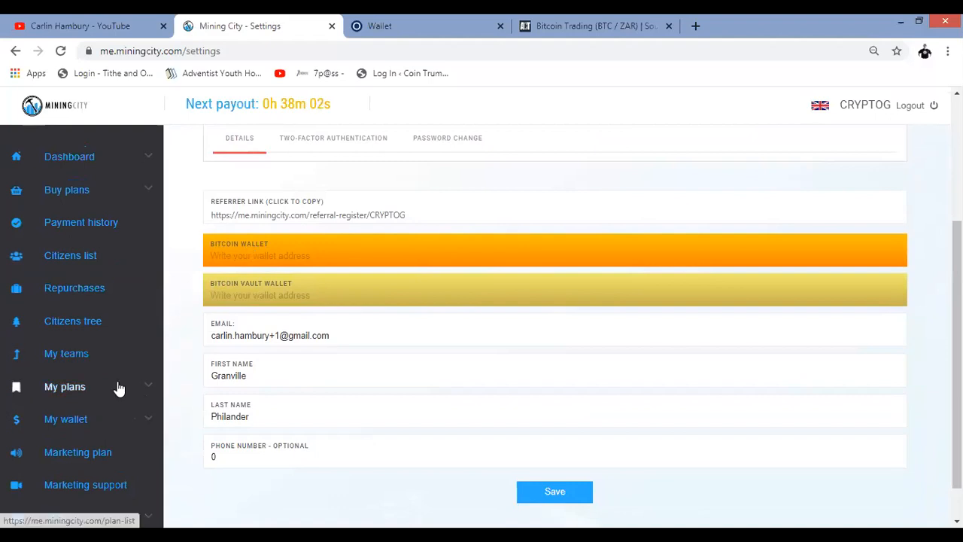
# - Open the Bitcoin wallet under My wallet and scroll to the external withdrawal form
pyautogui.click(65, 419)
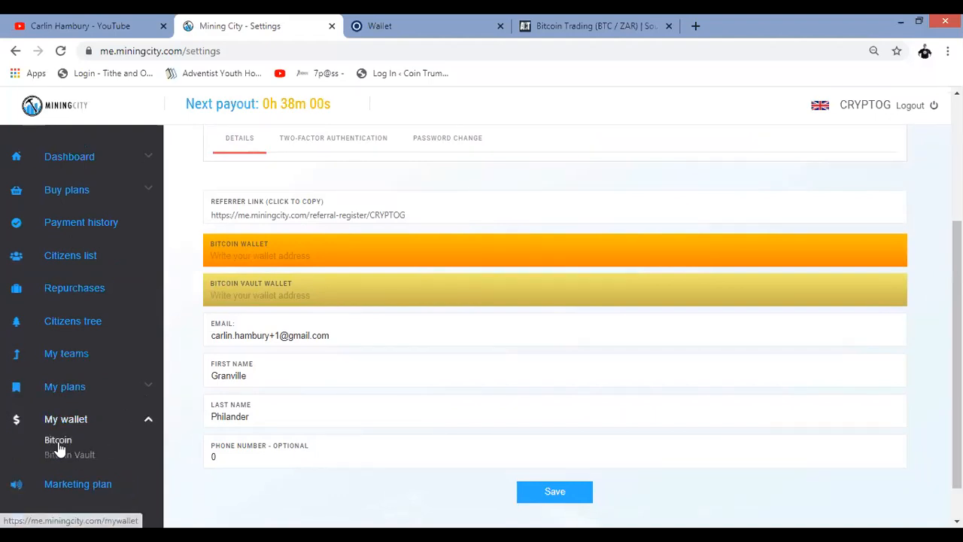
pyautogui.click(58, 440)
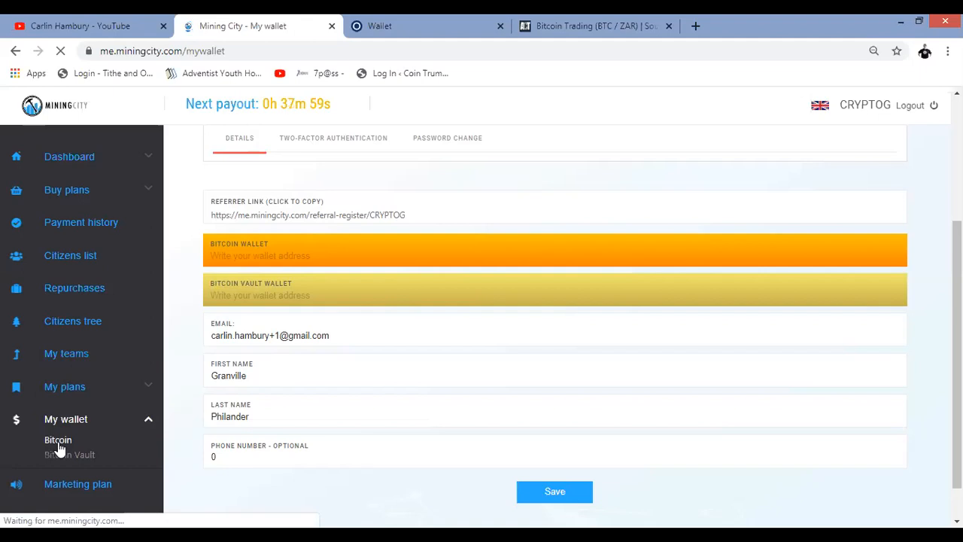
pyautogui.click(58, 439)
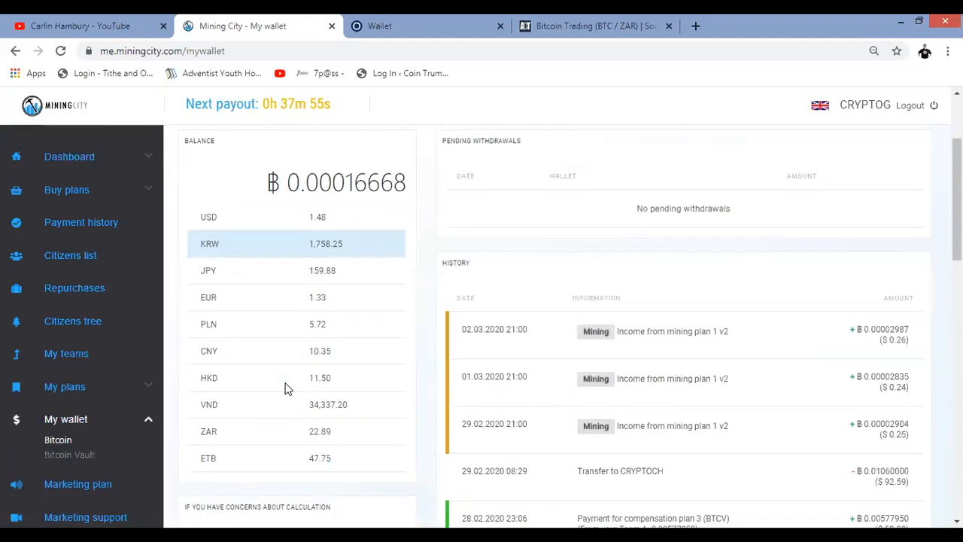
pyautogui.scroll(-3)
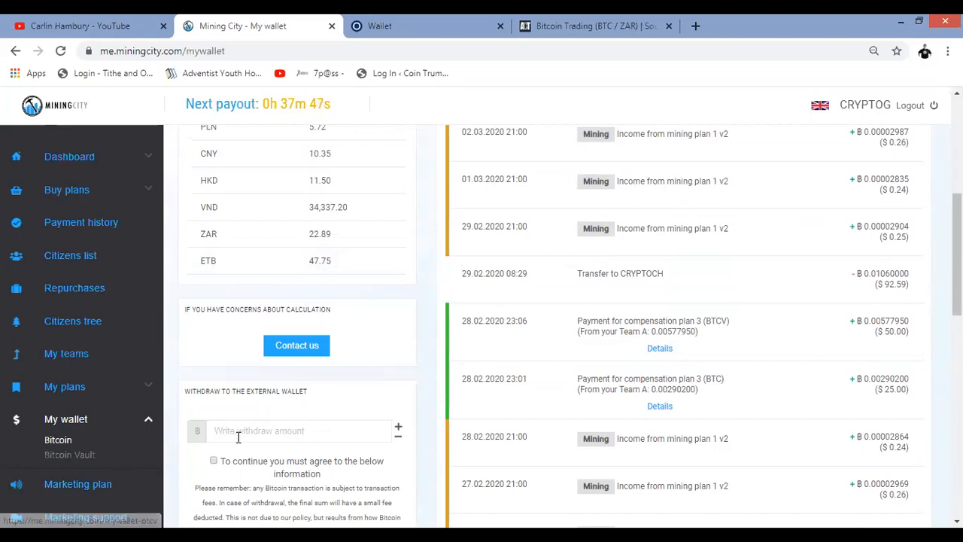
pyautogui.scroll(-3)
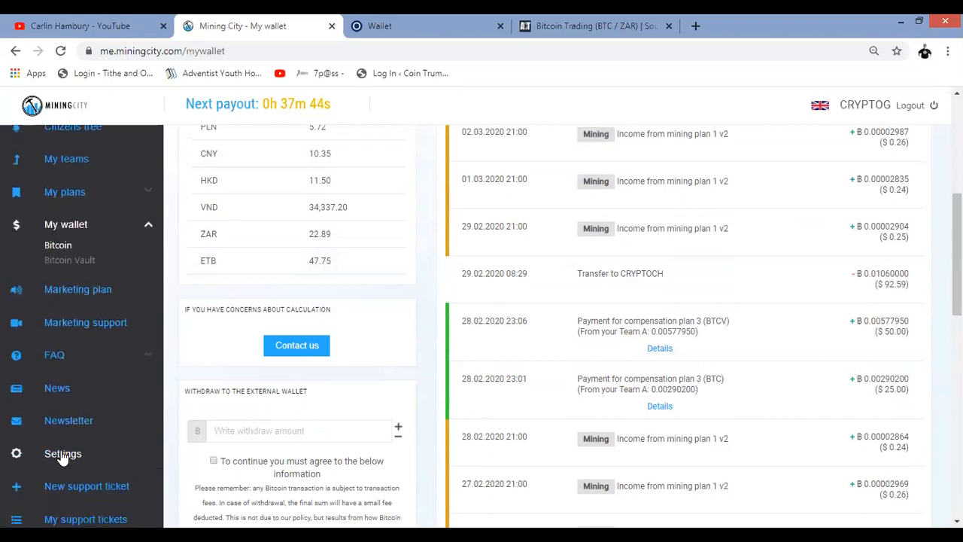
# - Reopen the Settings page and scroll down to the Bitcoin Wallet field
pyautogui.click(63, 454)
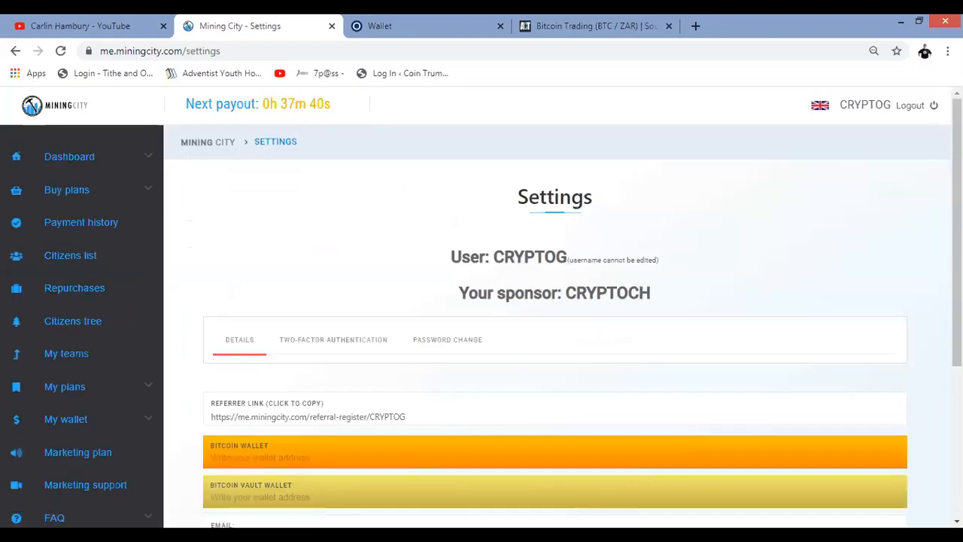
pyautogui.scroll(-3)
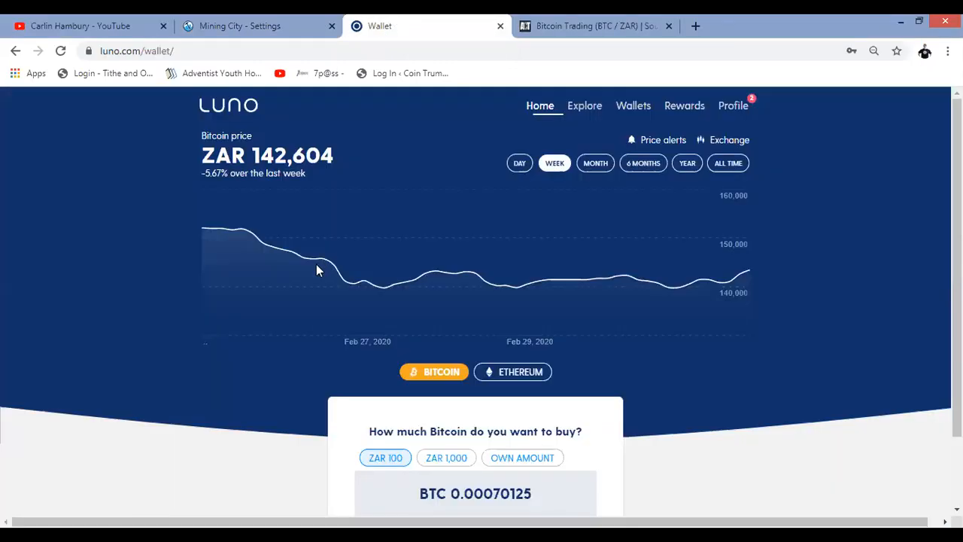
pyautogui.moveTo(664, 146)
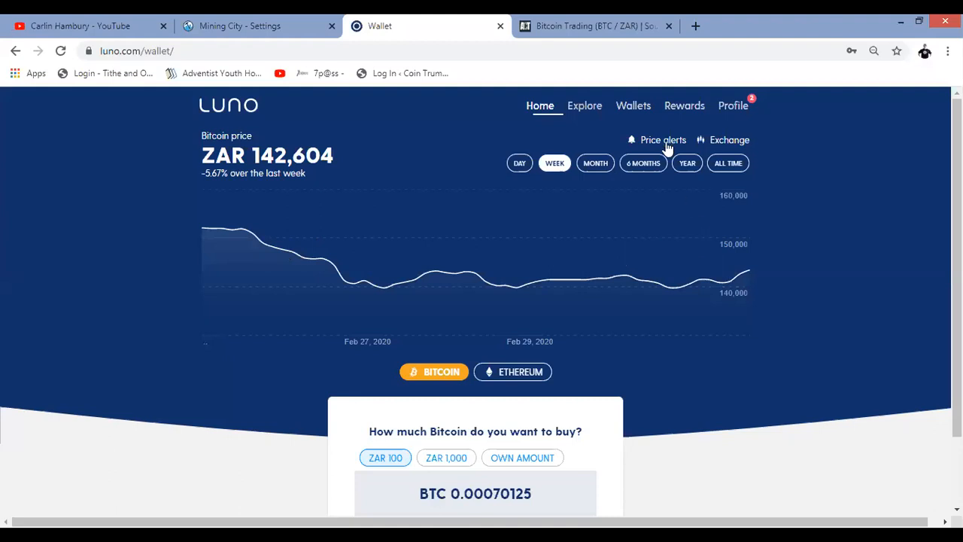
# - Open Luno's wallet list and select the BTC wallet holding BTC 0.00009134
pyautogui.click(638, 105)
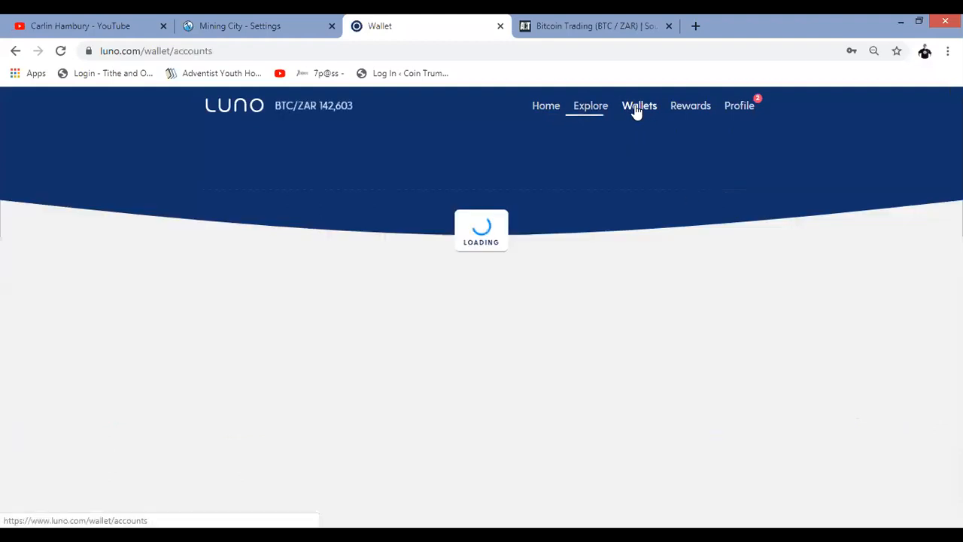
pyautogui.click(639, 105)
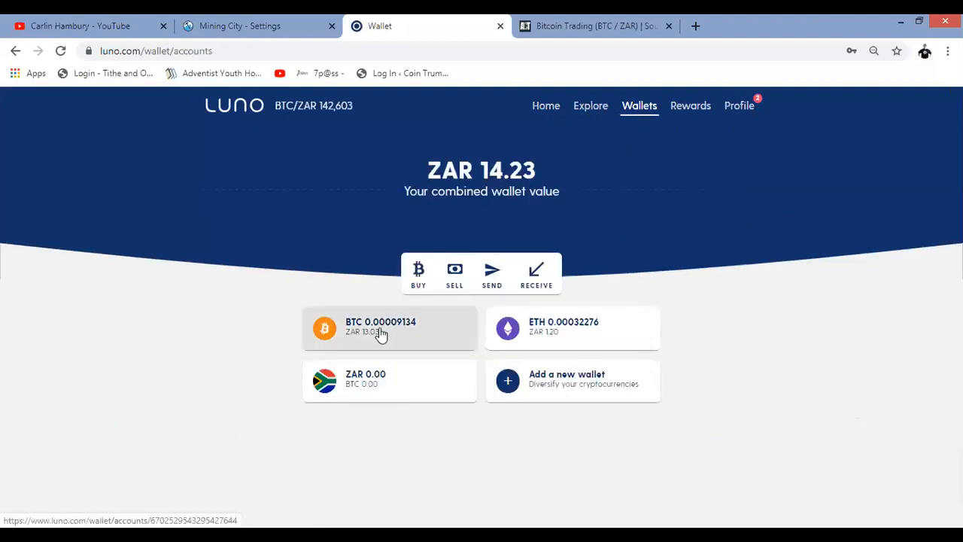
pyautogui.click(380, 328)
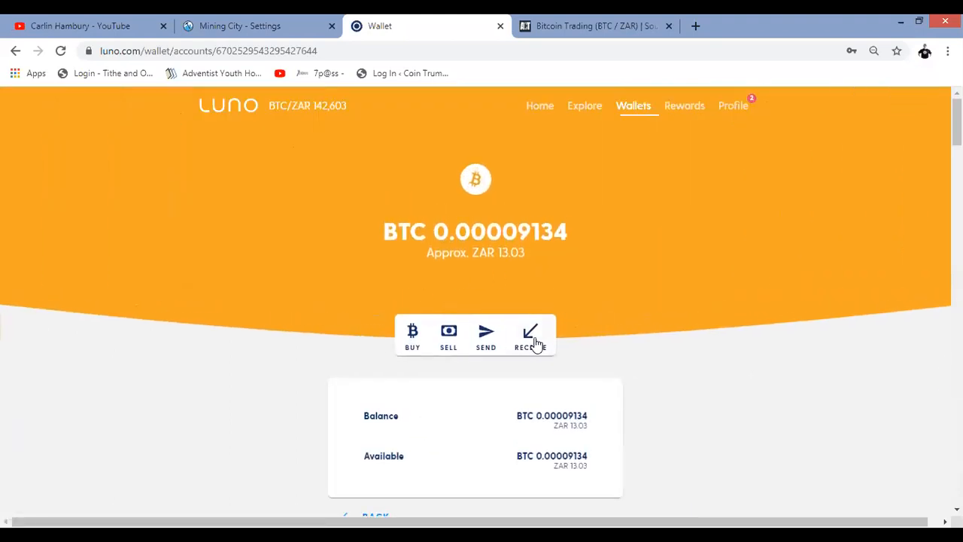
pyautogui.moveTo(534, 338)
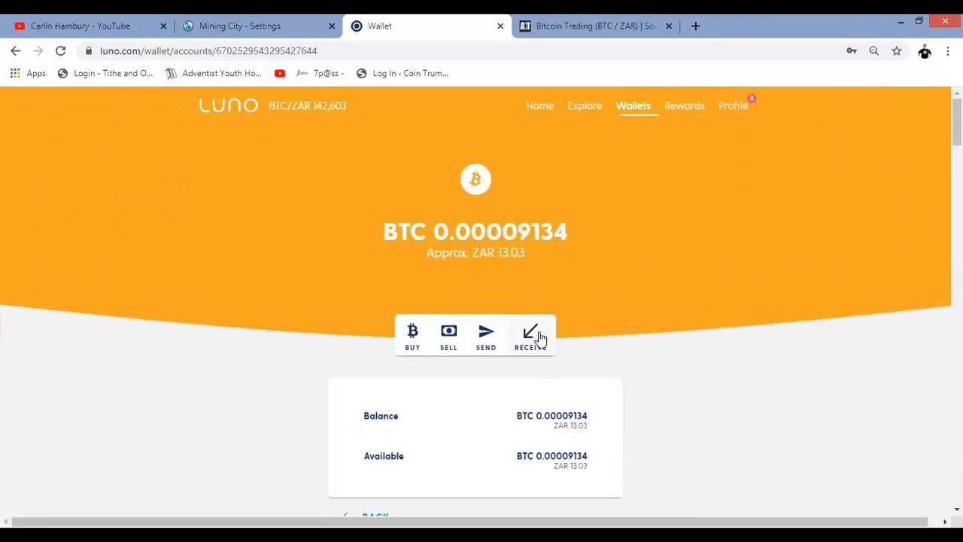
pyautogui.moveTo(486, 331)
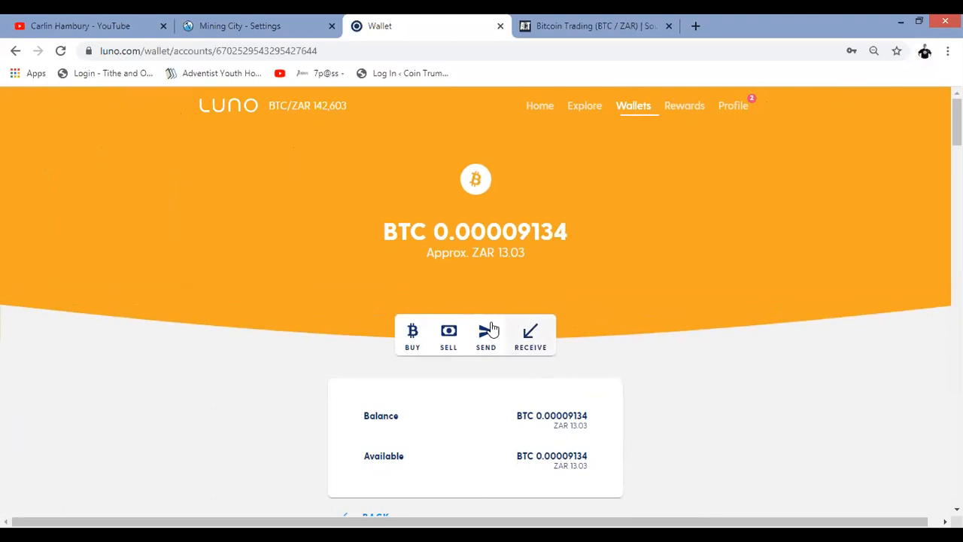
pyautogui.moveTo(531, 334)
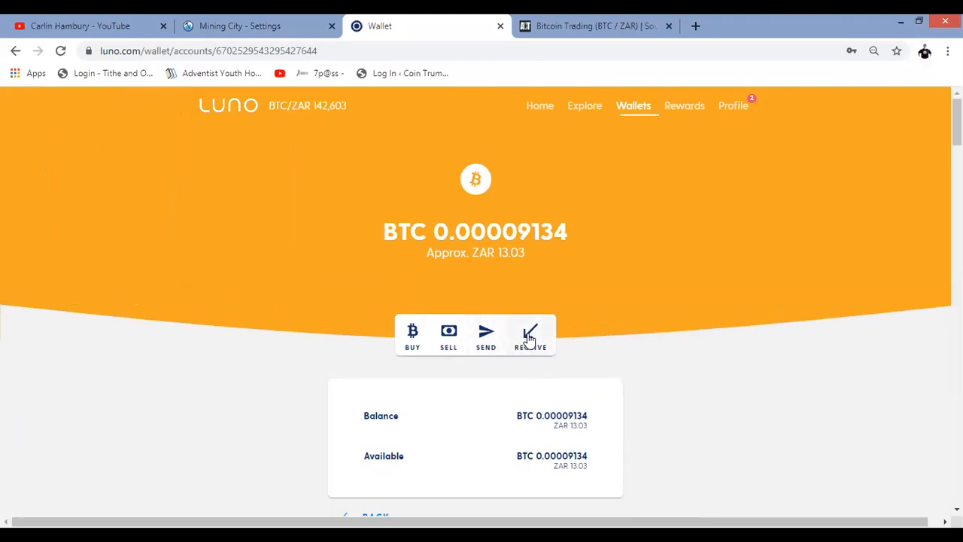
pyautogui.moveTo(432, 105)
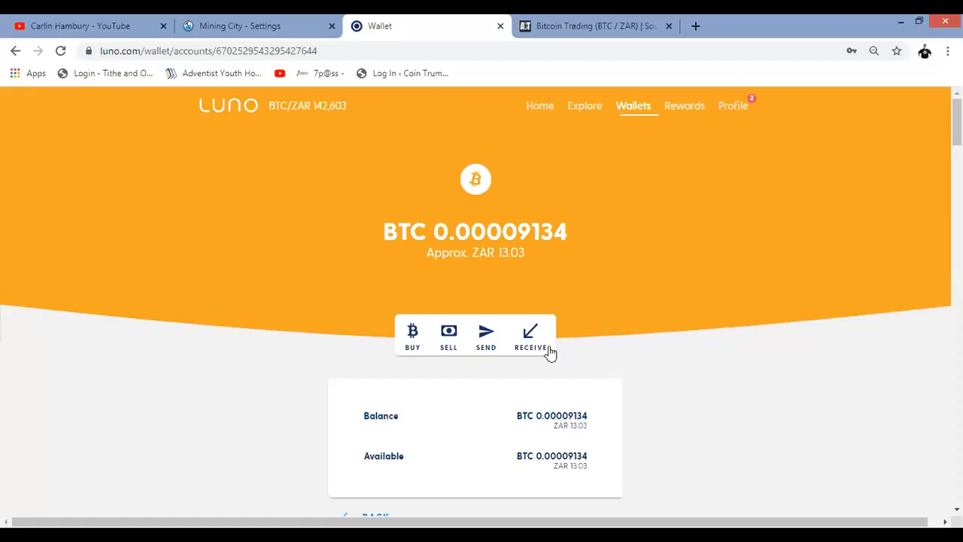
pyautogui.click(530, 337)
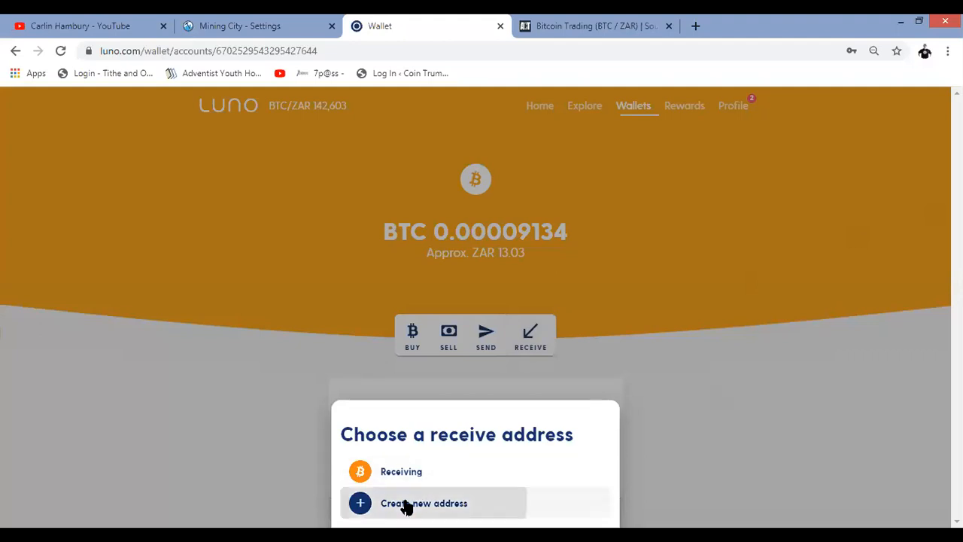
pyautogui.click(424, 503)
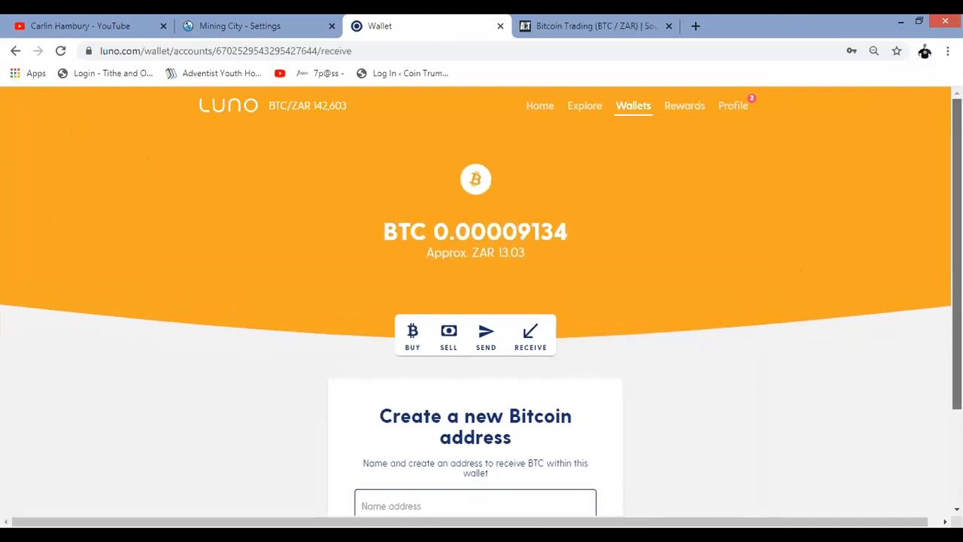
pyautogui.scroll(-3)
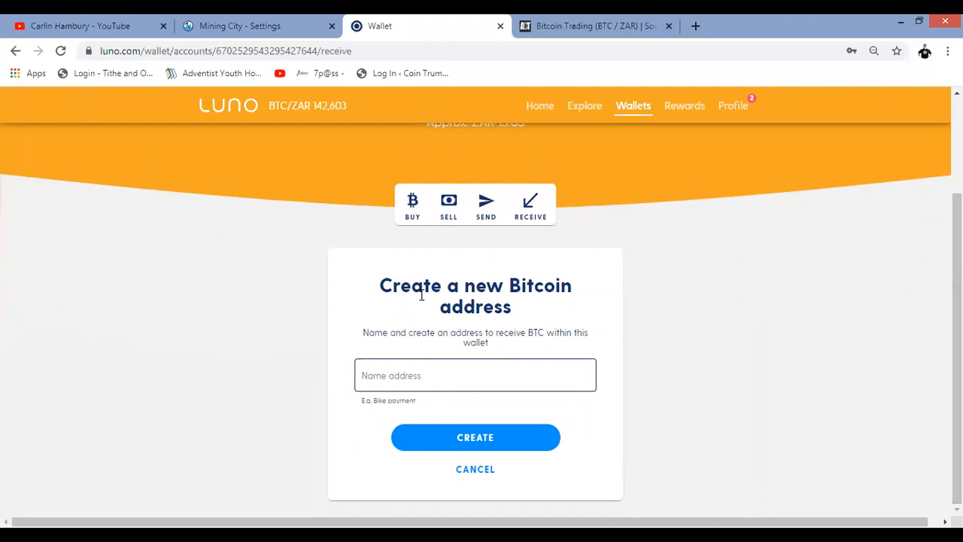
pyautogui.click(475, 437)
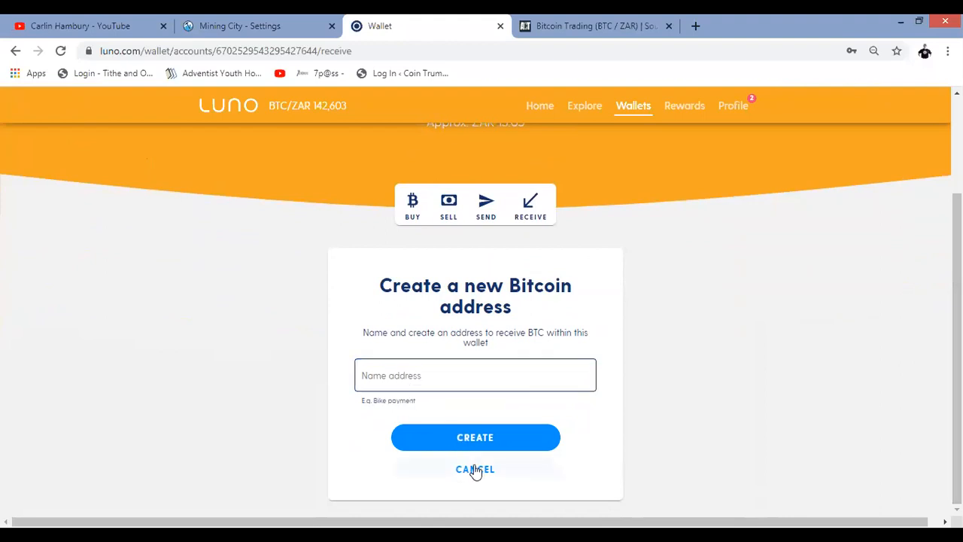
pyautogui.click(475, 468)
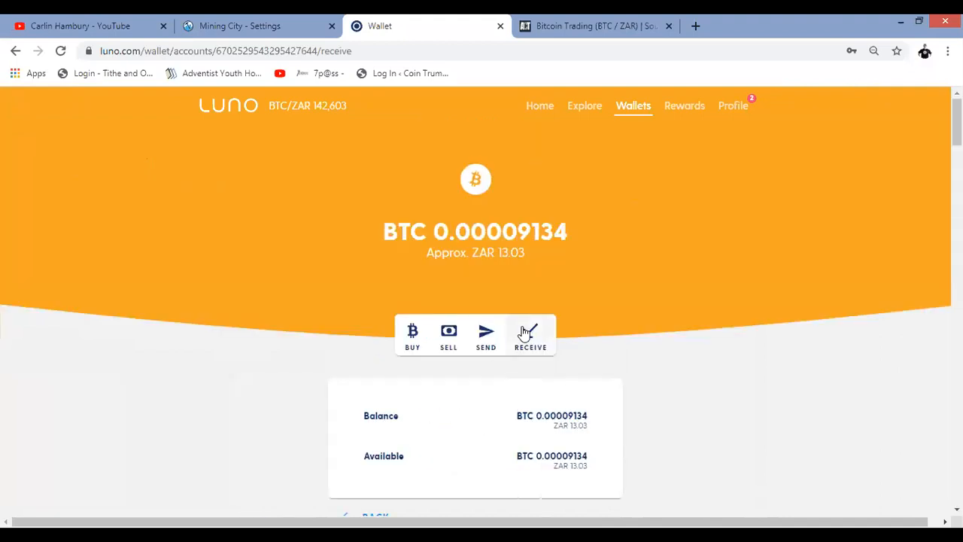
# - Display Luno's existing BTC Receiving address with QR code and copy the address
pyautogui.click(530, 336)
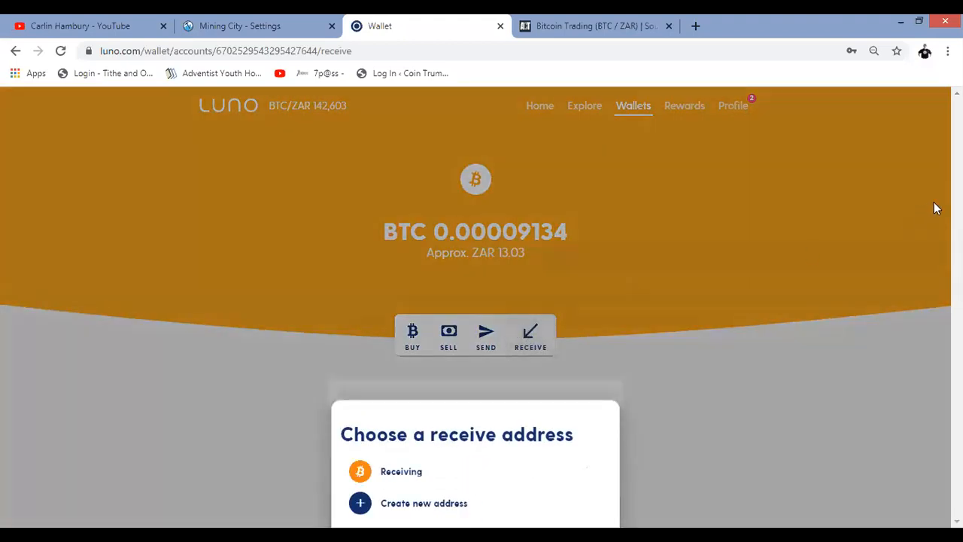
pyautogui.moveTo(399, 481)
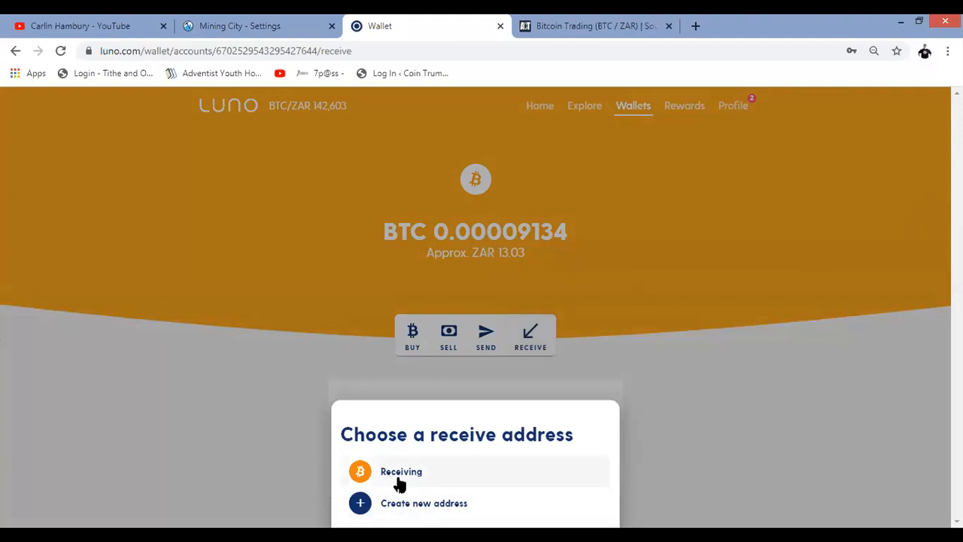
pyautogui.moveTo(443, 479)
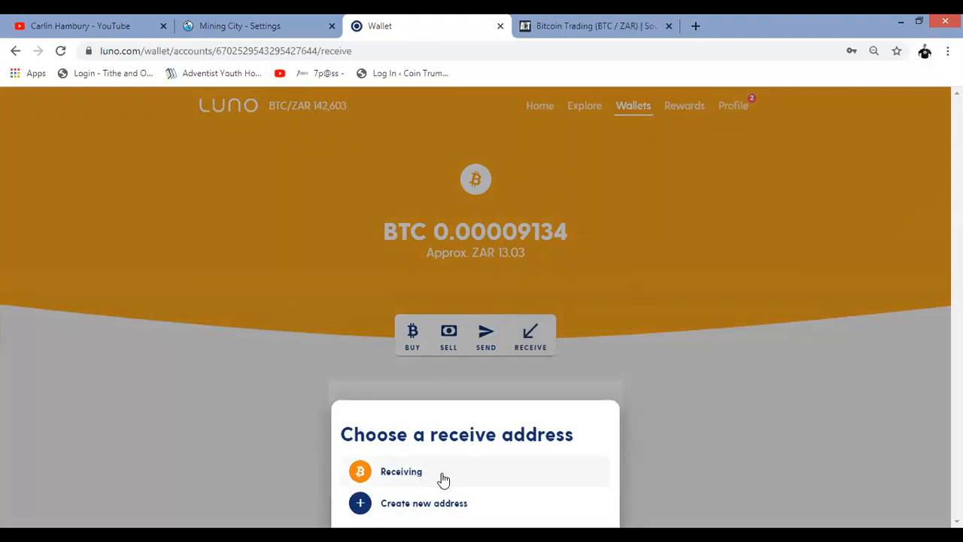
pyautogui.moveTo(438, 479)
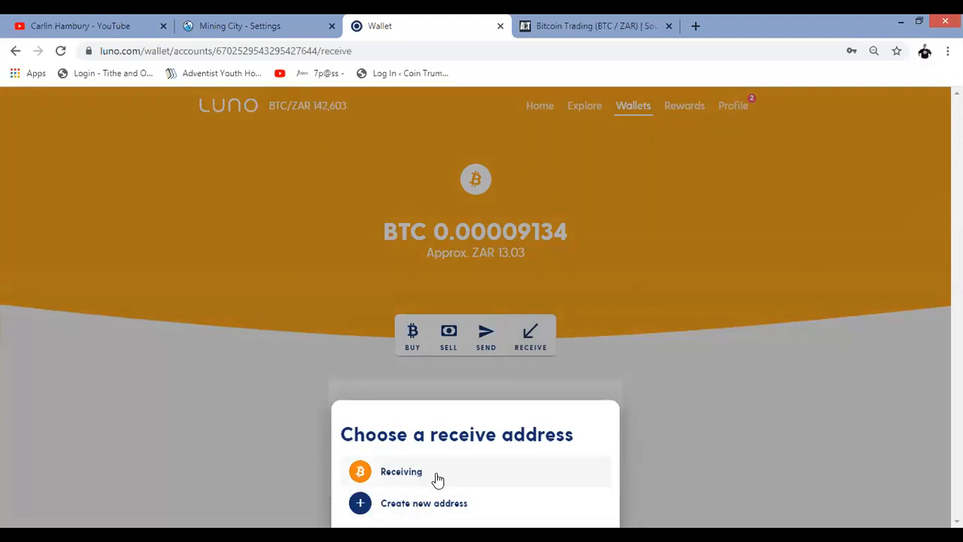
pyautogui.click(401, 470)
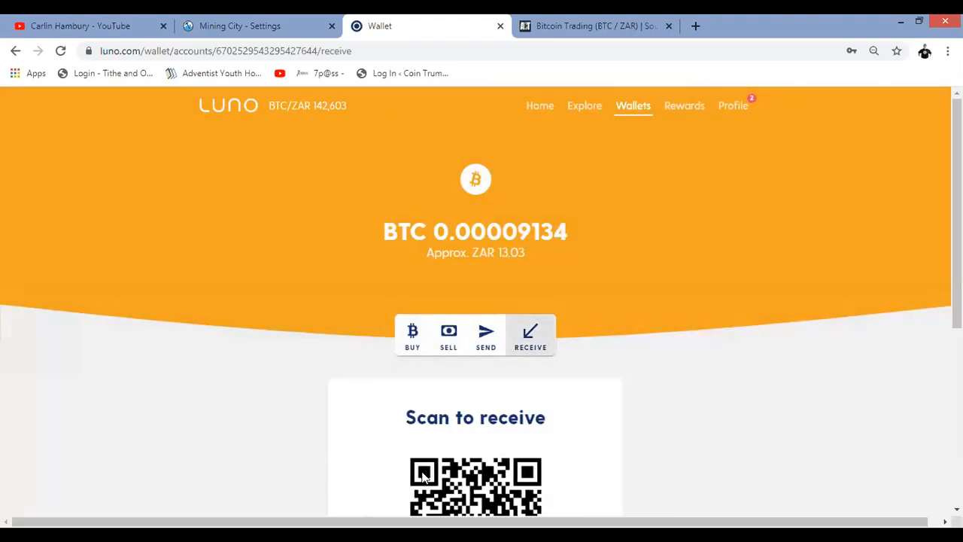
pyautogui.scroll(-3)
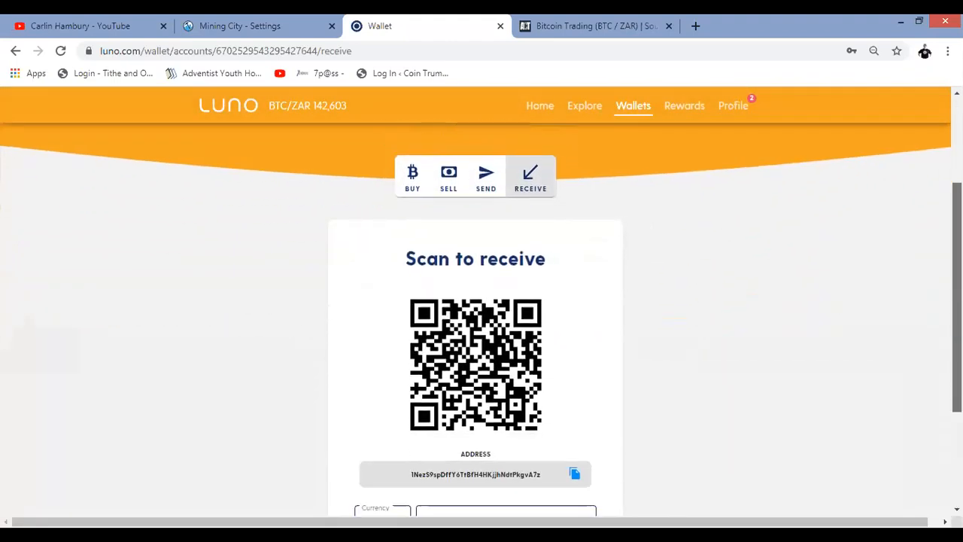
pyautogui.scroll(-3)
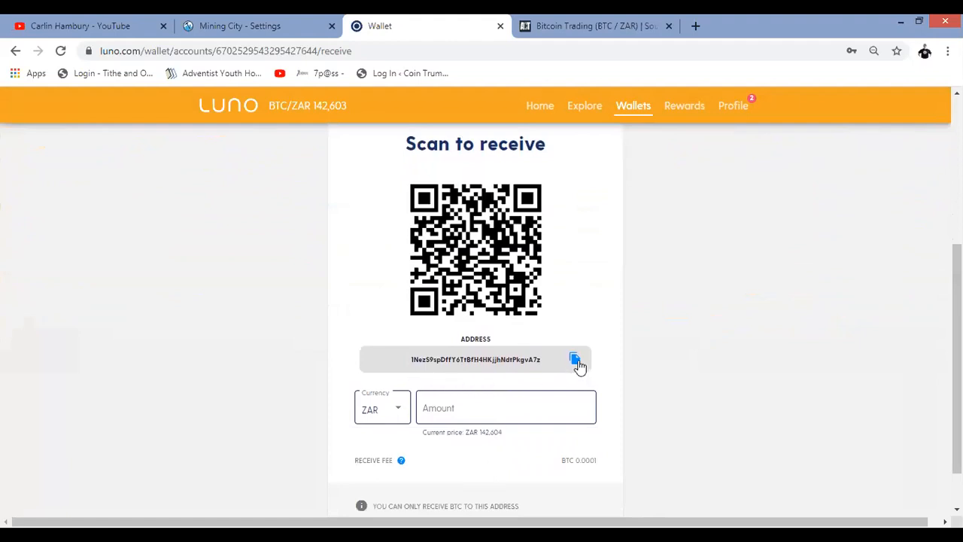
pyautogui.click(574, 360)
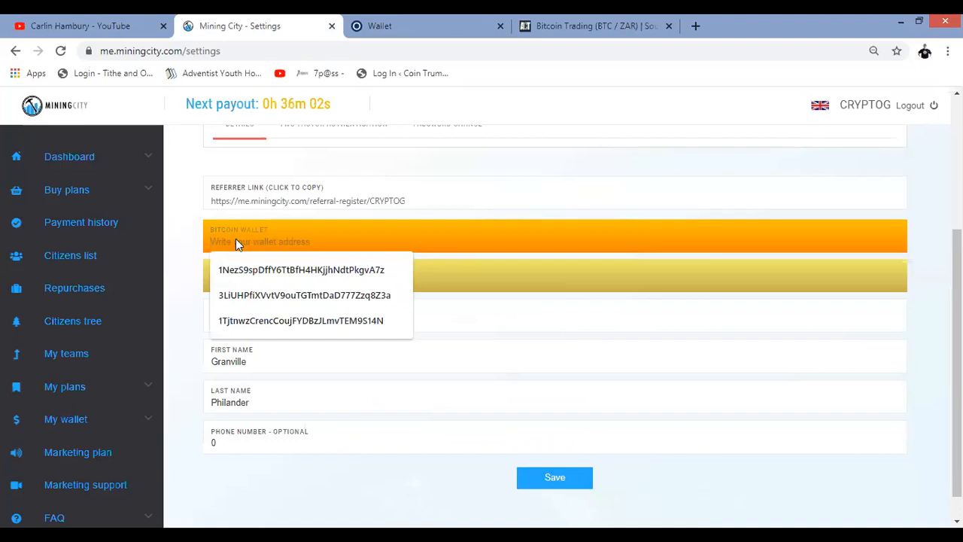
pyautogui.click(300, 320)
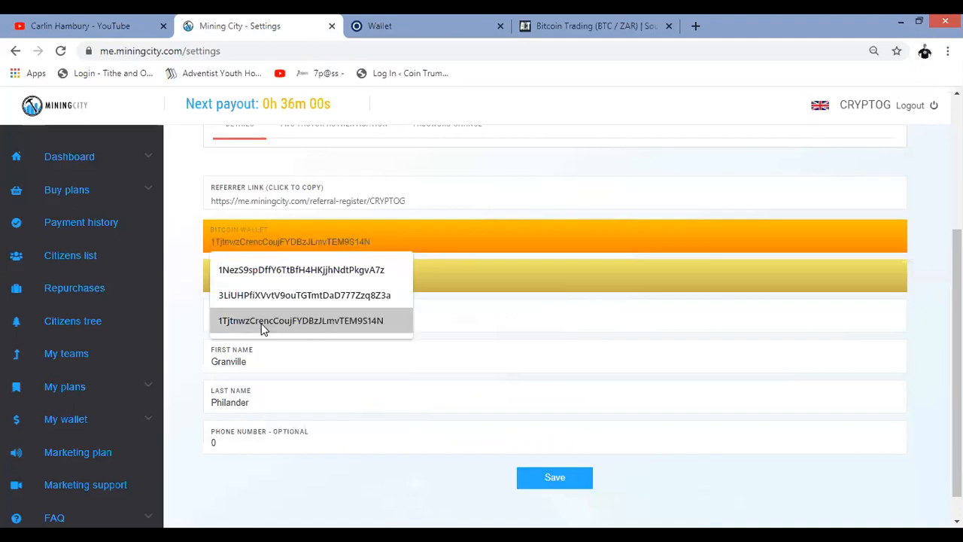
pyautogui.click(300, 270)
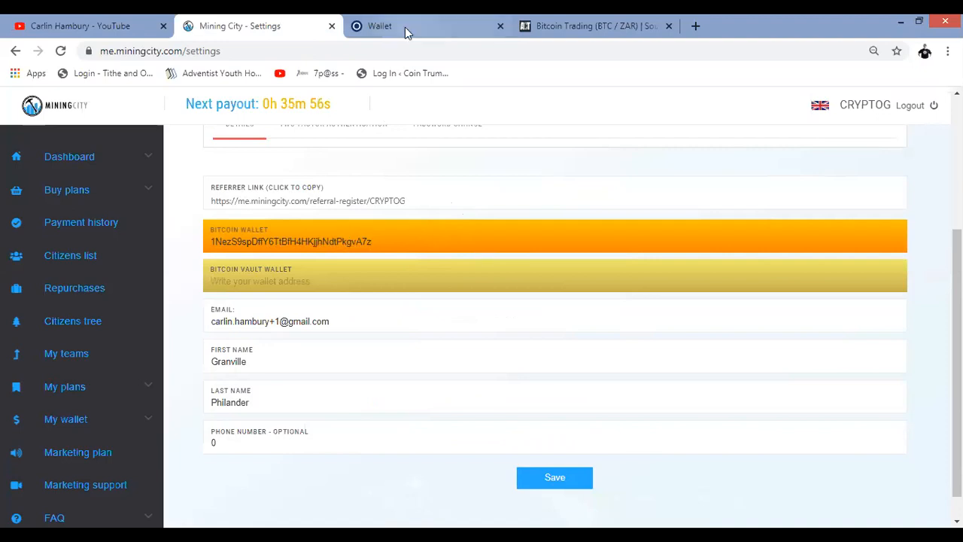
pyautogui.click(379, 25)
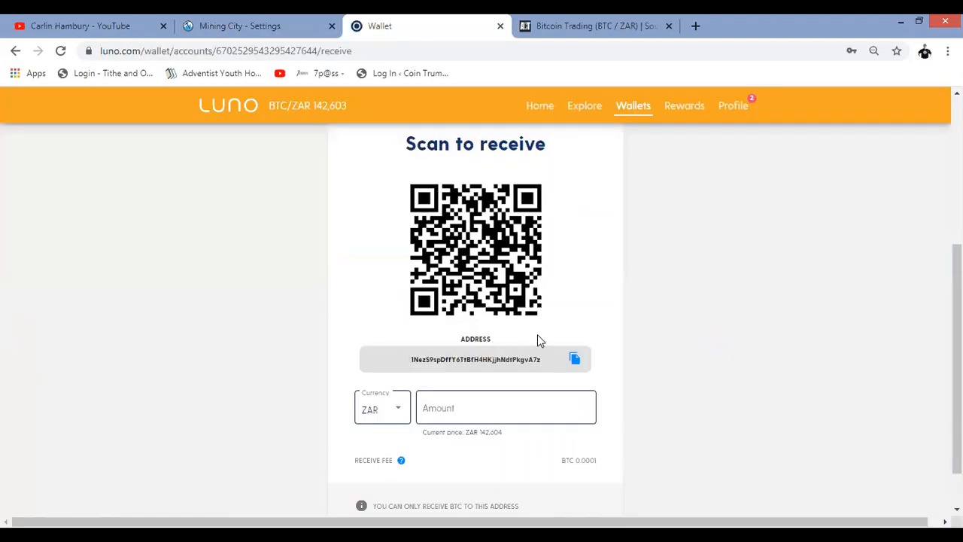
pyautogui.click(239, 25)
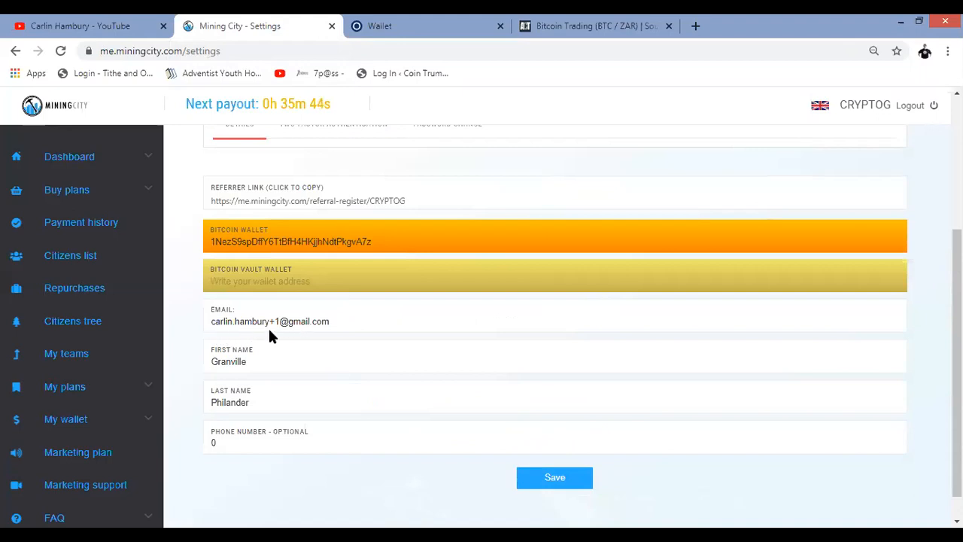
pyautogui.moveTo(346, 308)
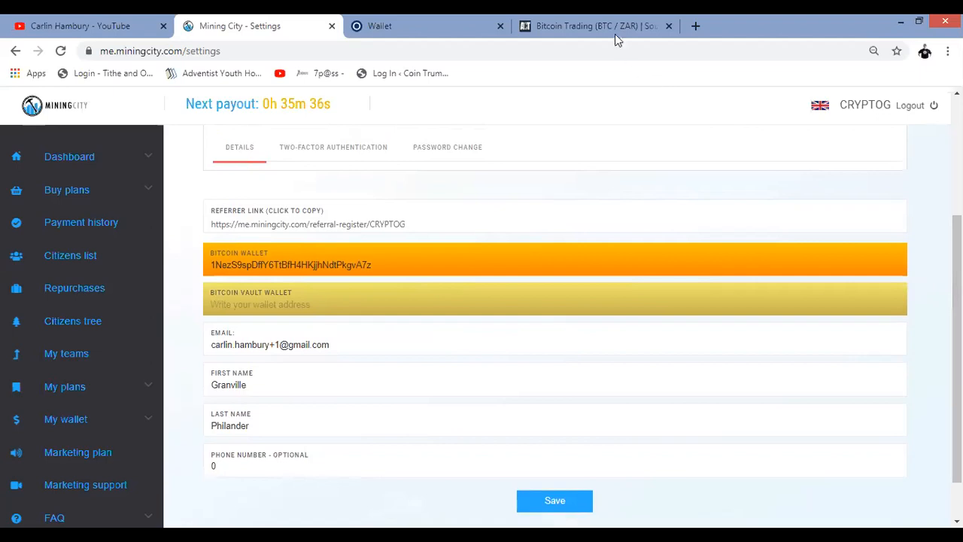
pyautogui.moveTo(601, 25)
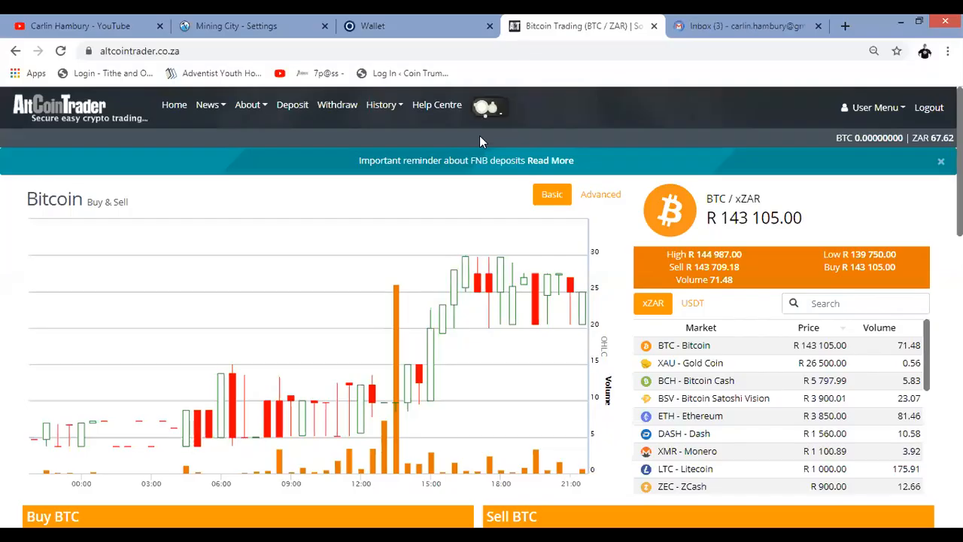
pyautogui.moveTo(465, 192)
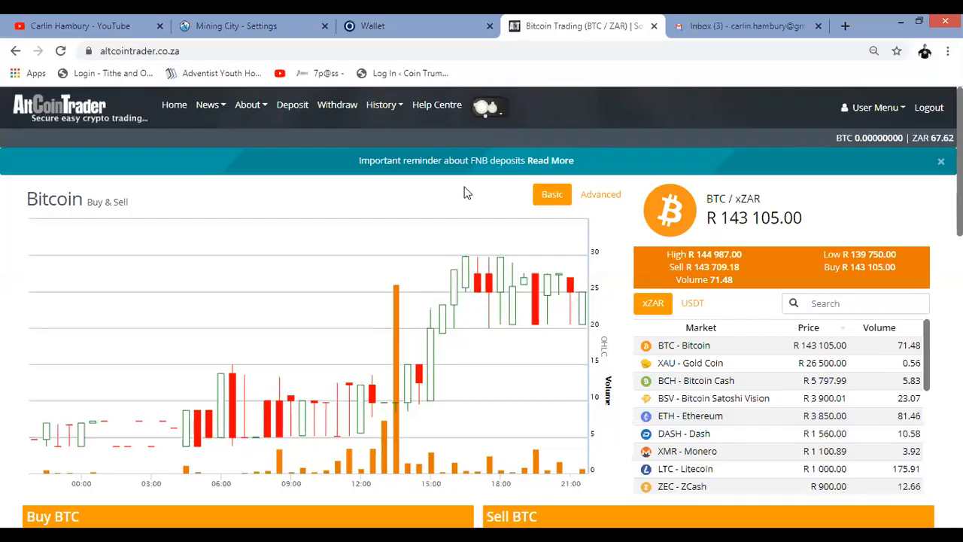
pyautogui.moveTo(292, 105)
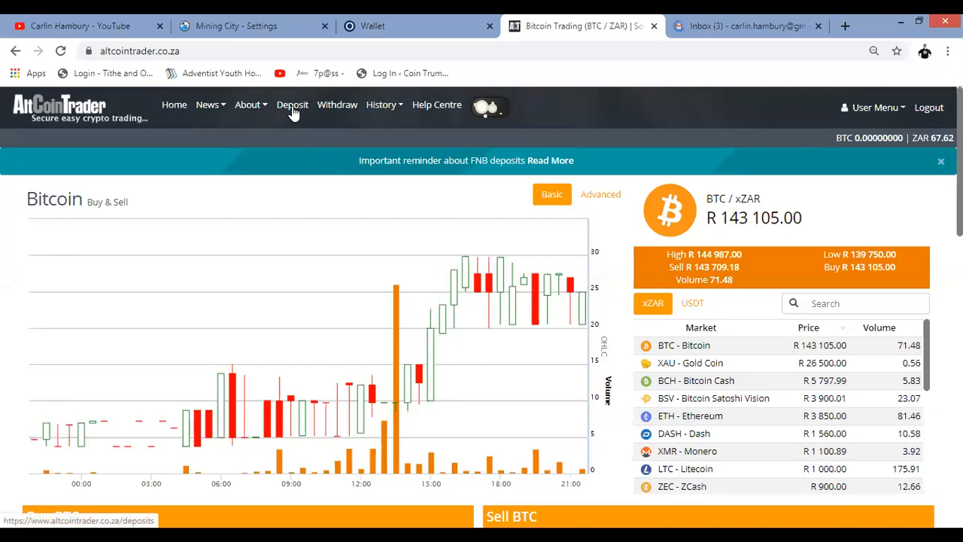
pyautogui.click(292, 104)
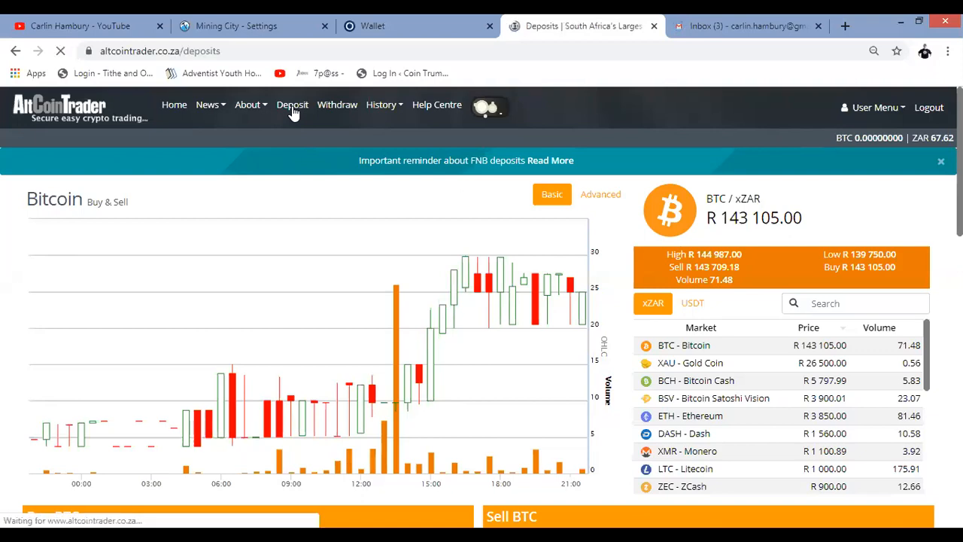
pyautogui.click(292, 105)
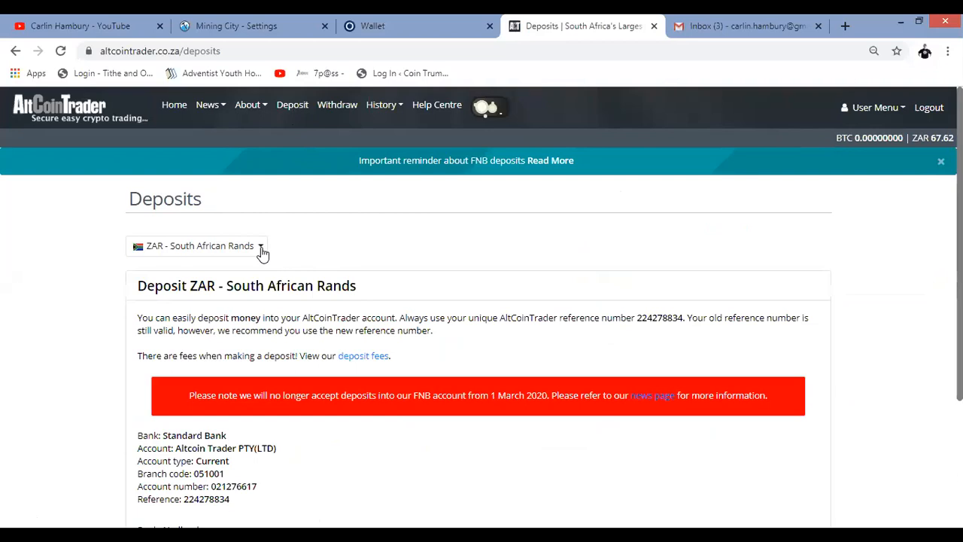
pyautogui.click(197, 245)
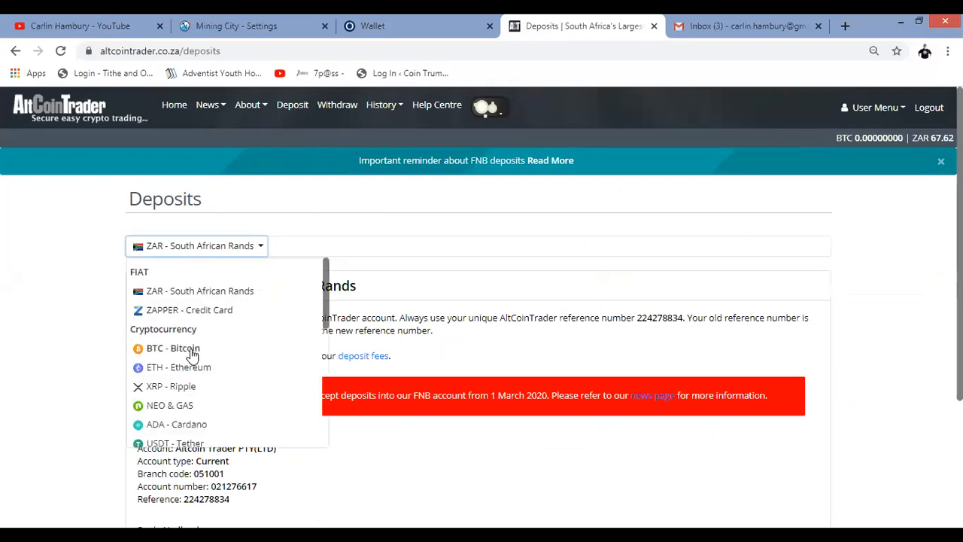
pyautogui.click(173, 347)
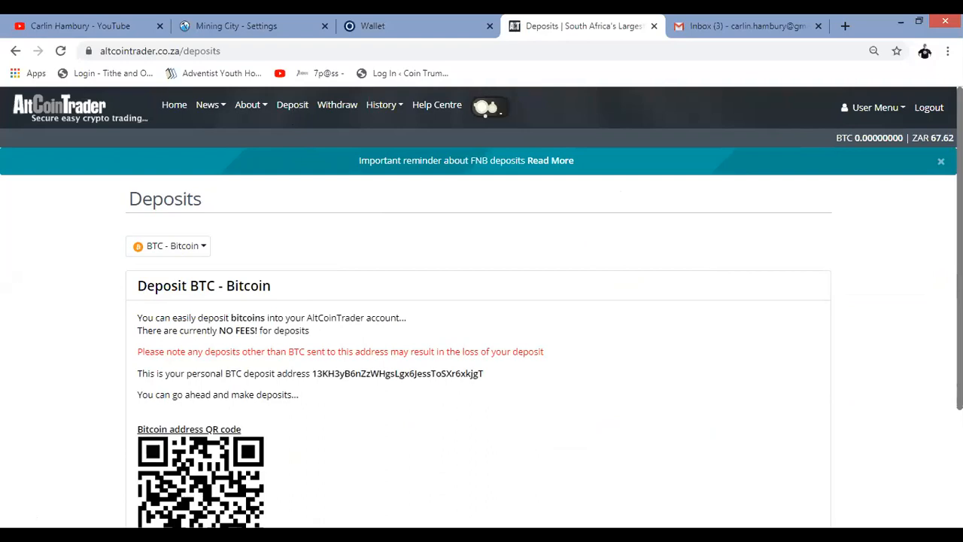
pyautogui.scroll(-3)
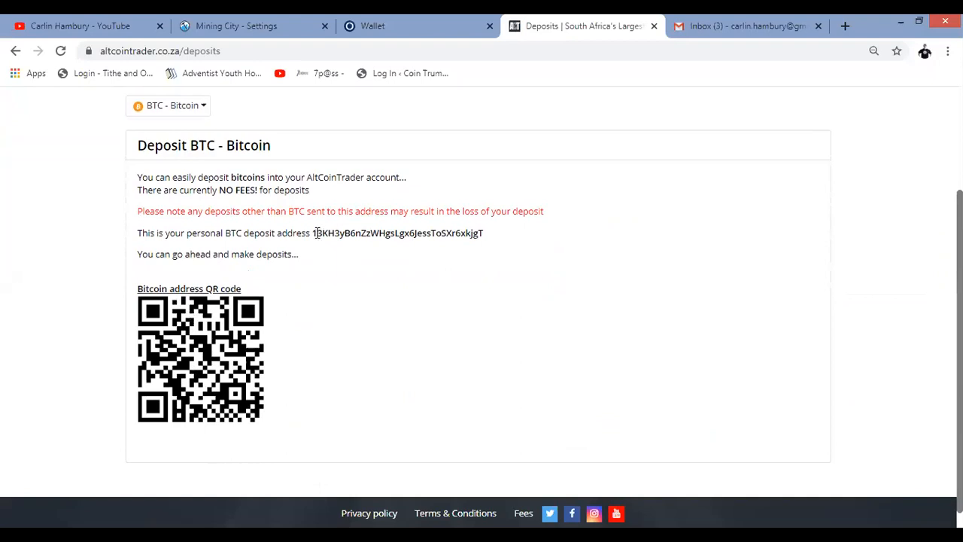
pyautogui.doubleClick(397, 233)
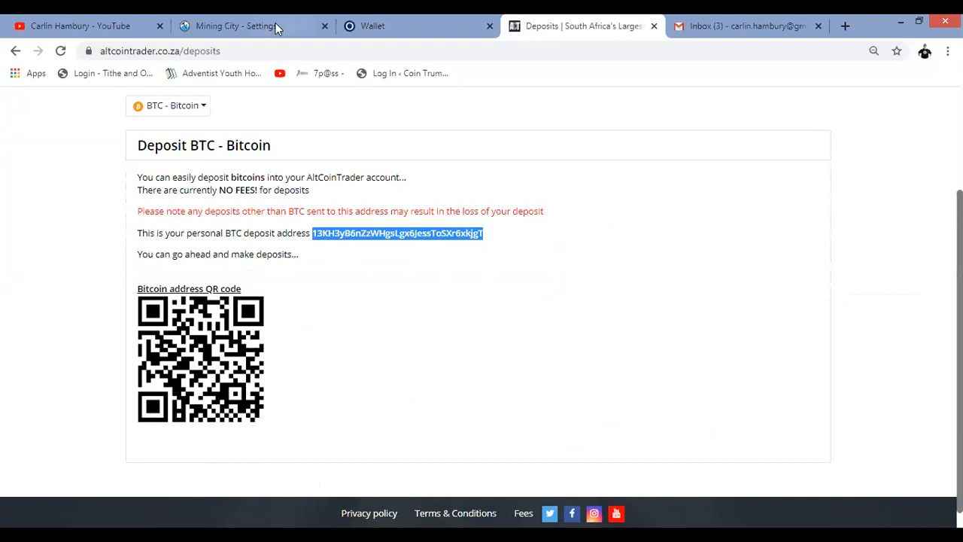
pyautogui.click(236, 26)
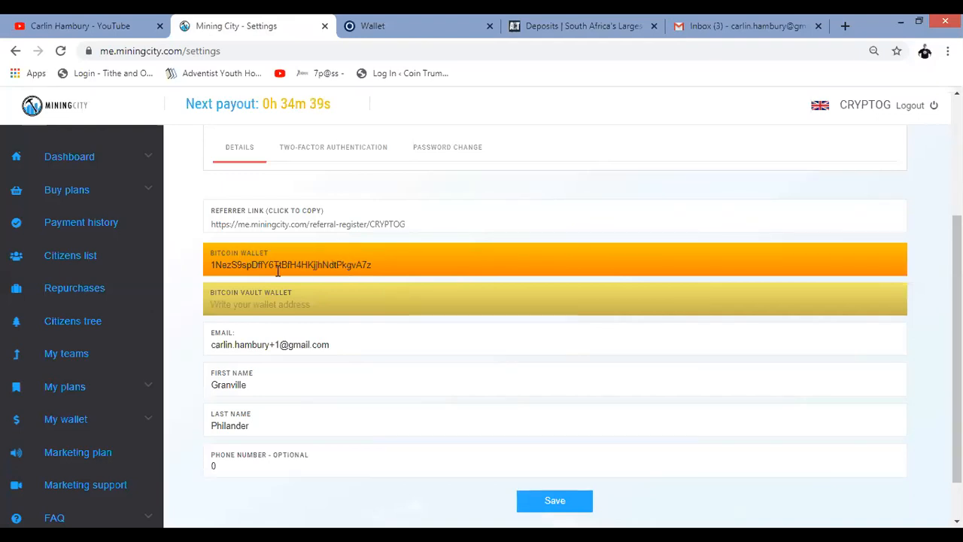
# - Save the Luno wallet address and check Gmail for the 'Wallet address change' email
pyautogui.click(554, 500)
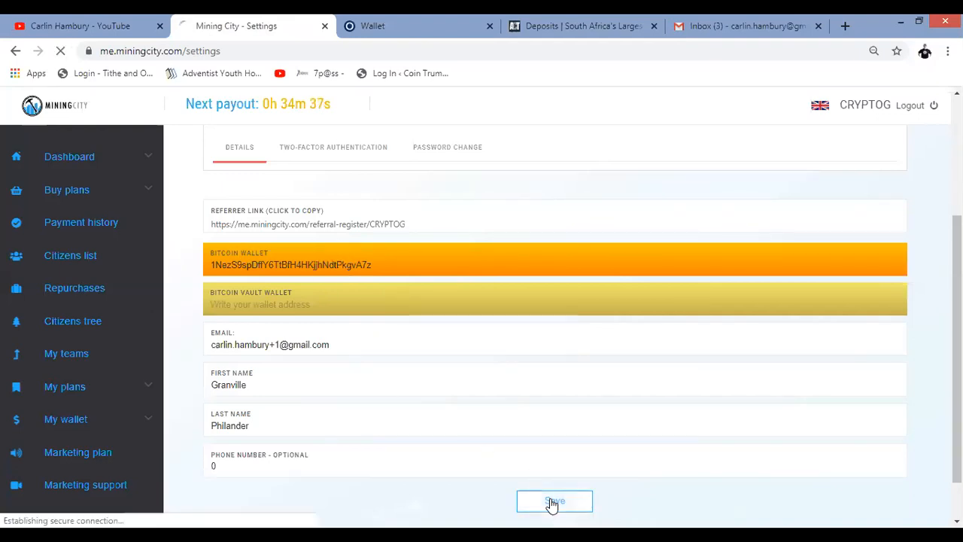
pyautogui.click(554, 501)
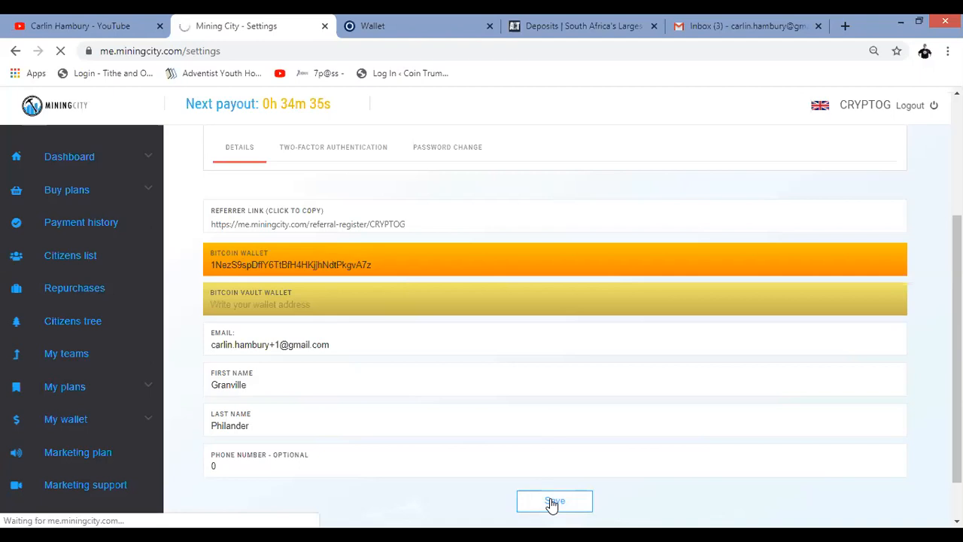
pyautogui.click(554, 501)
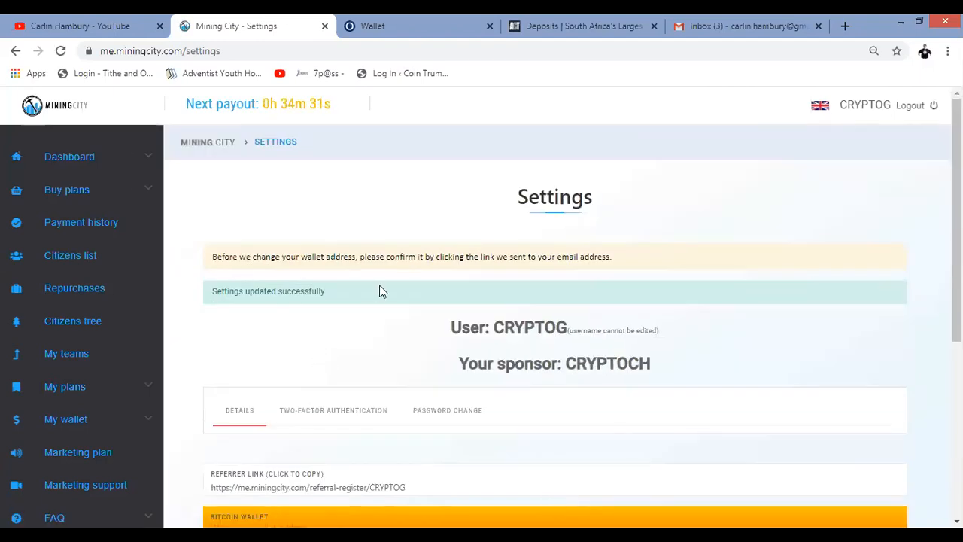
pyautogui.moveTo(523, 275)
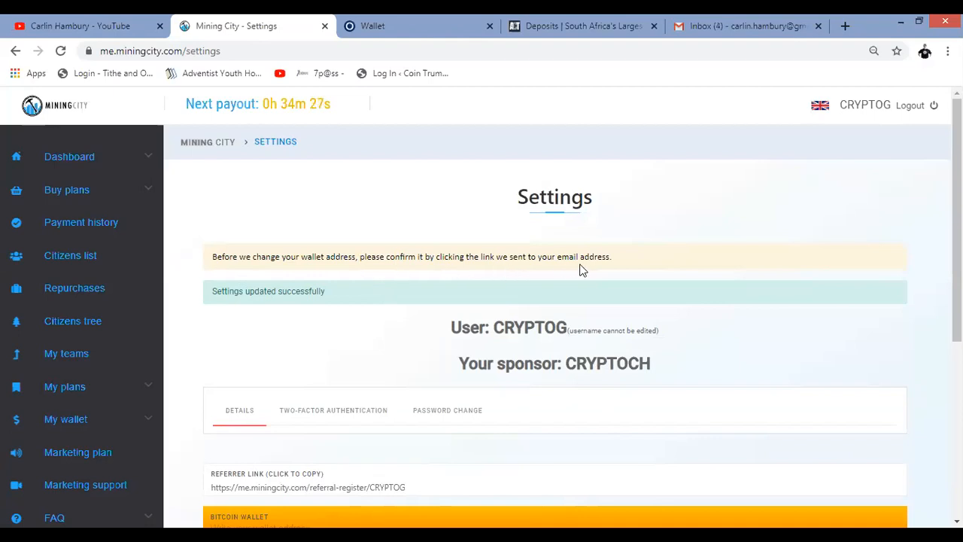
pyautogui.click(745, 25)
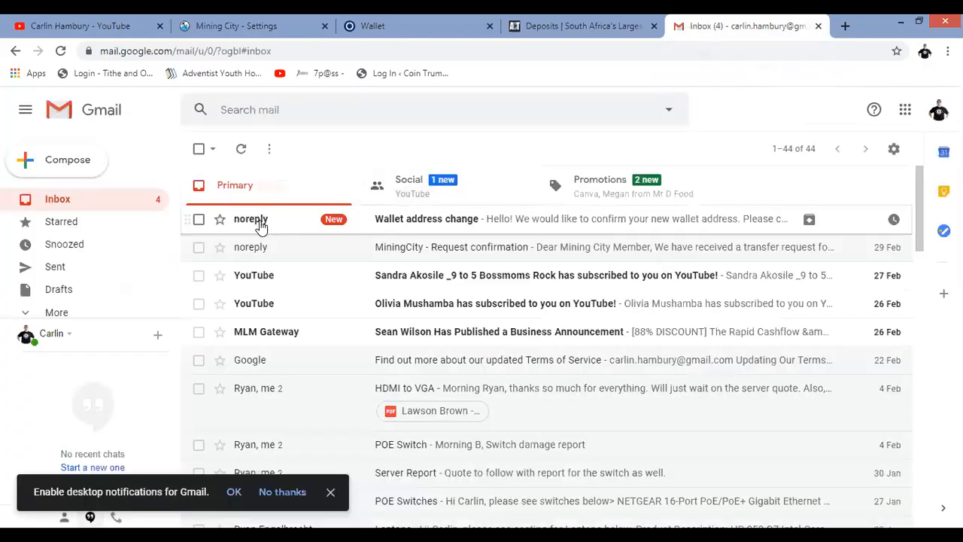
# - Open the noreply 'Wallet address change' email and follow its verify_wallet link
pyautogui.click(425, 218)
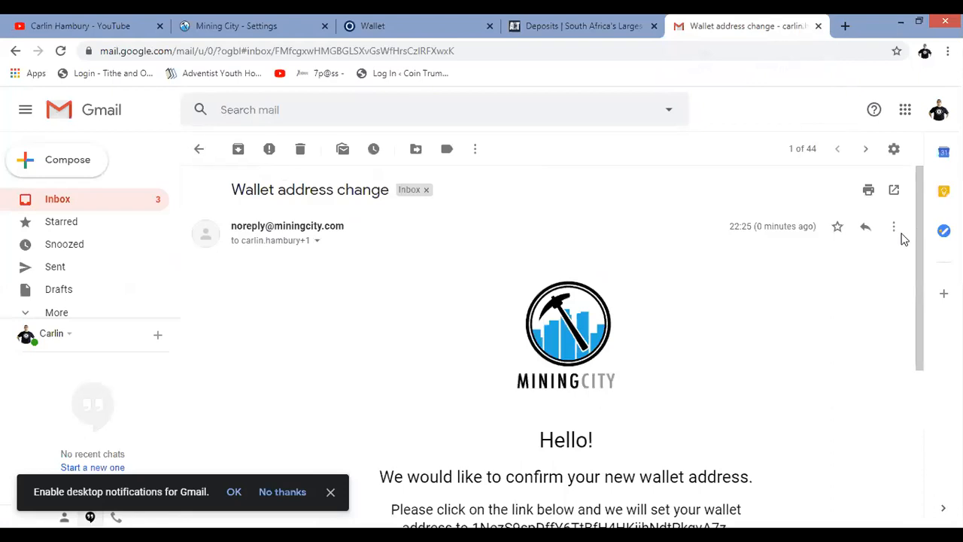
pyautogui.scroll(-3)
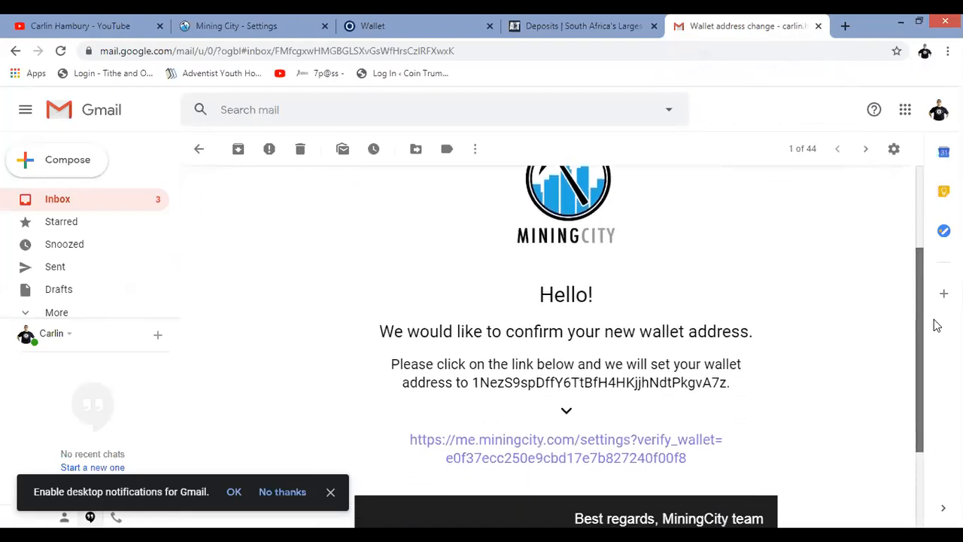
pyautogui.scroll(-3)
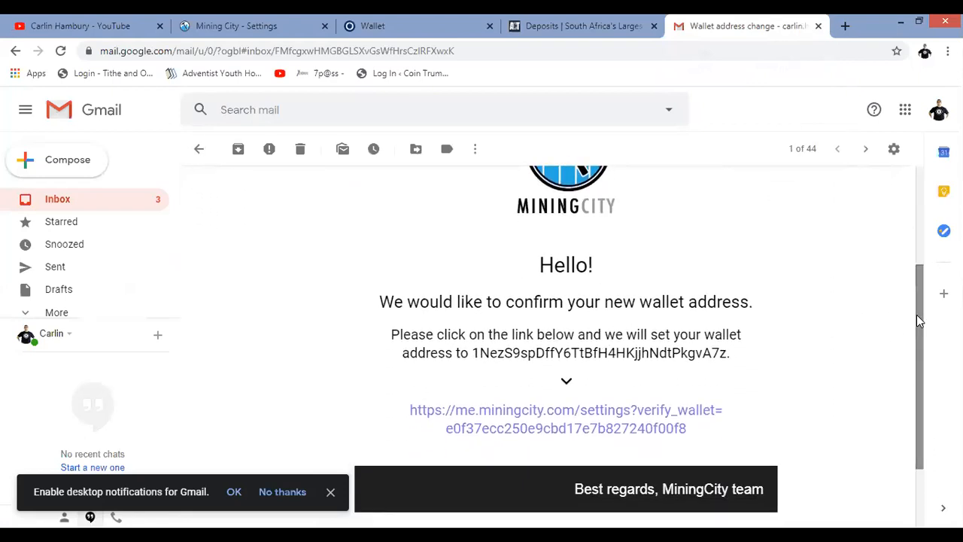
pyautogui.scroll(-3)
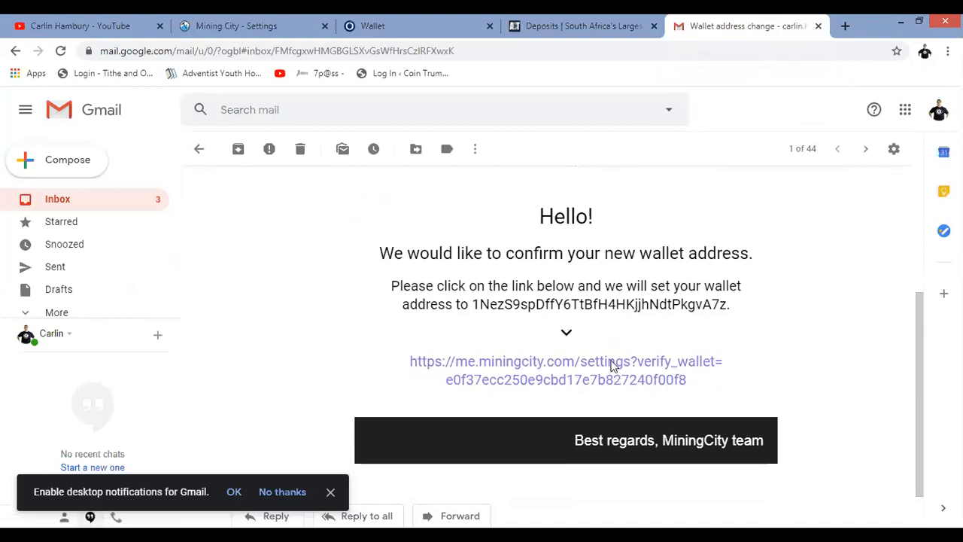
pyautogui.click(566, 361)
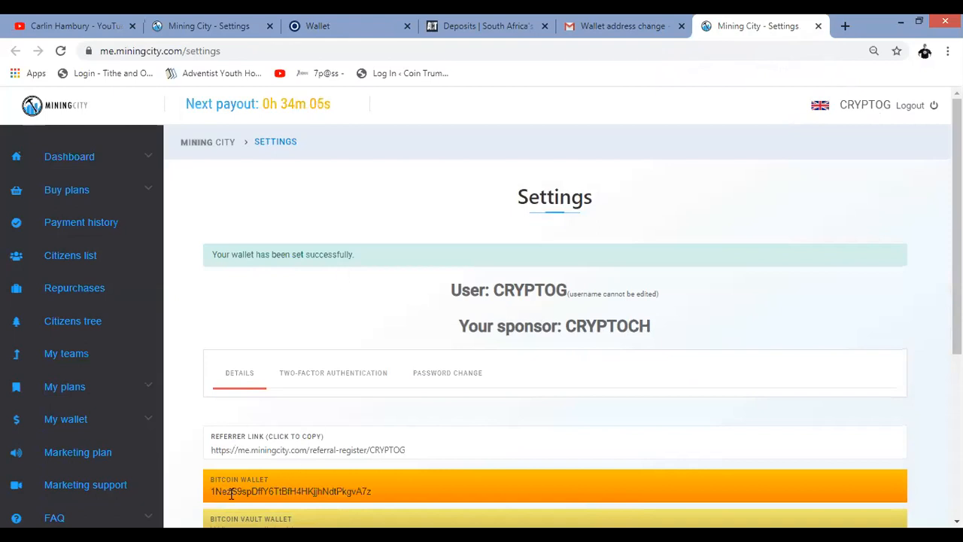
pyautogui.moveTo(692, 210)
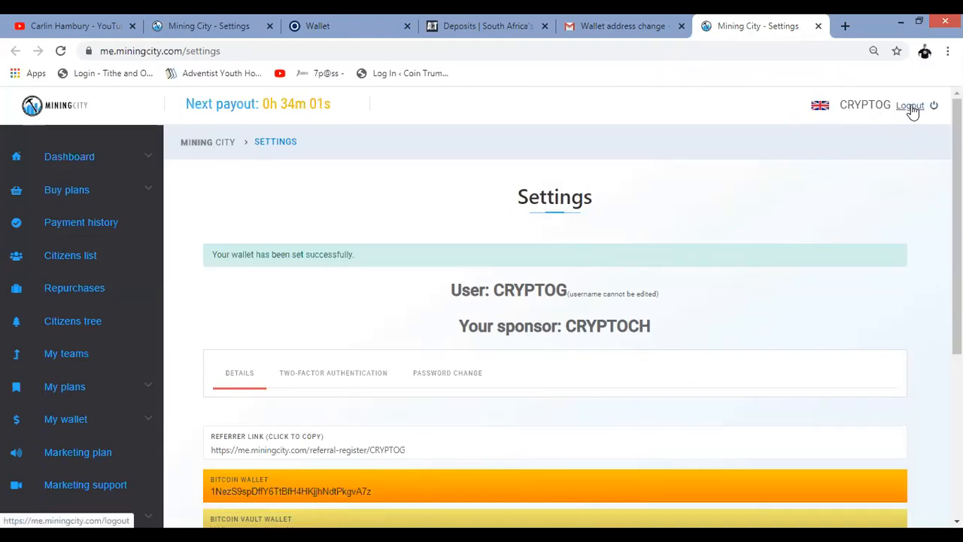
# - Log out of Mining City using the header Logout button
pyautogui.click(909, 105)
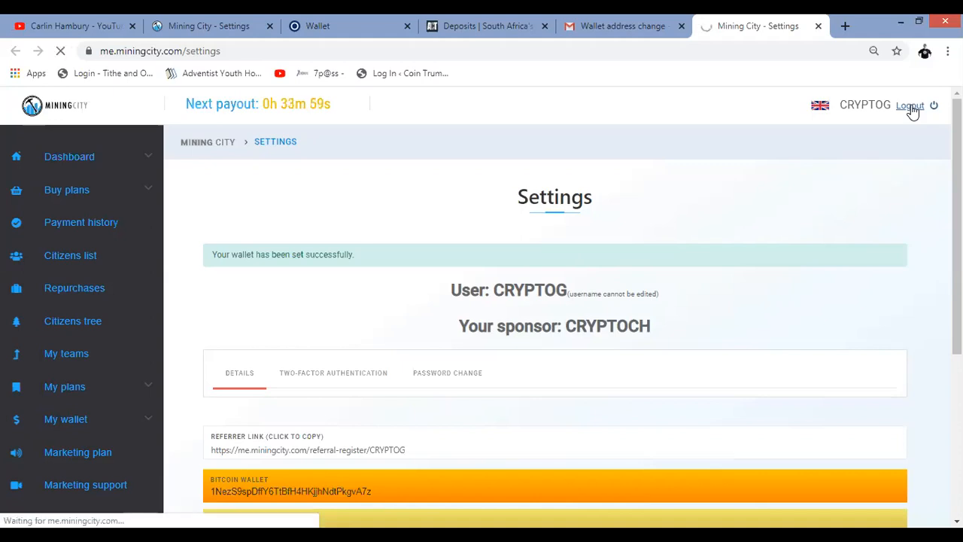
pyautogui.click(910, 104)
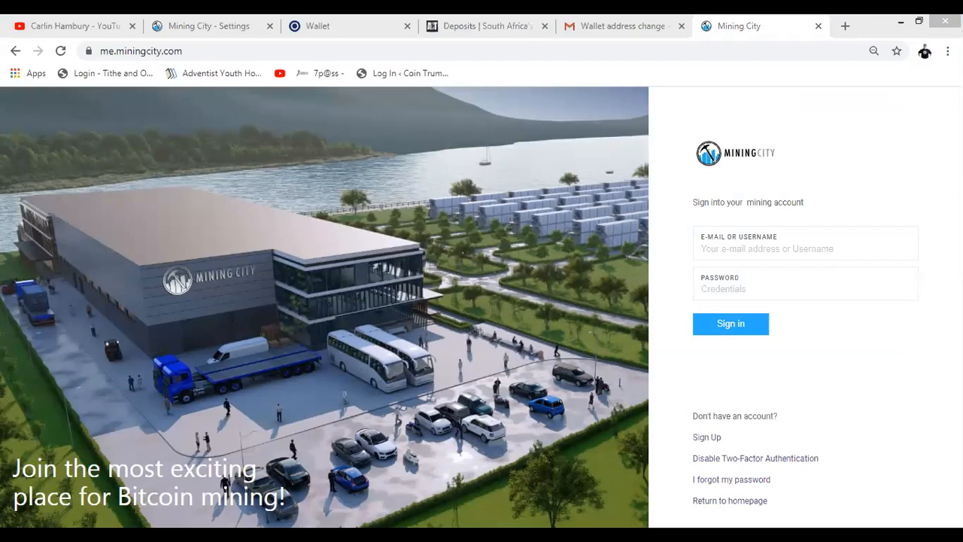
pyautogui.moveTo(312, 126)
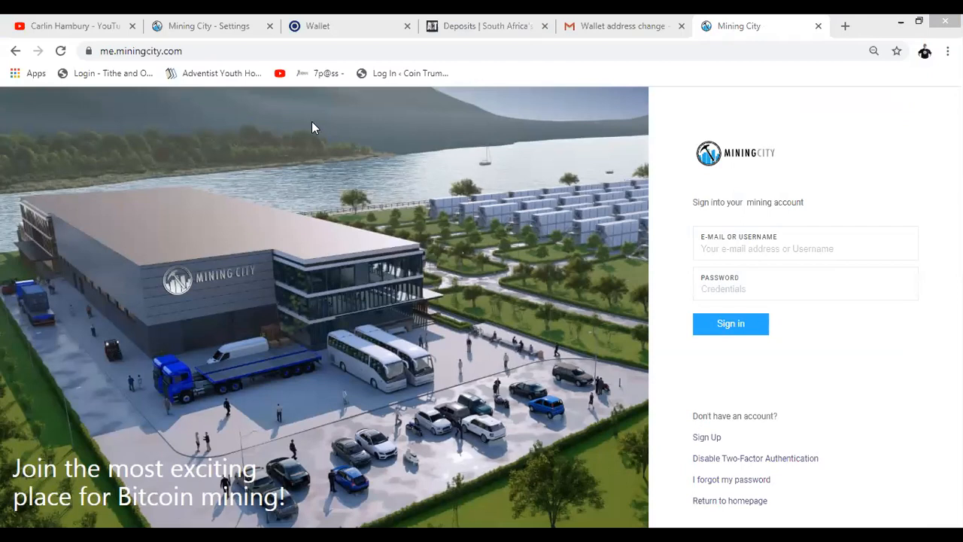
pyautogui.moveTo(305, 106)
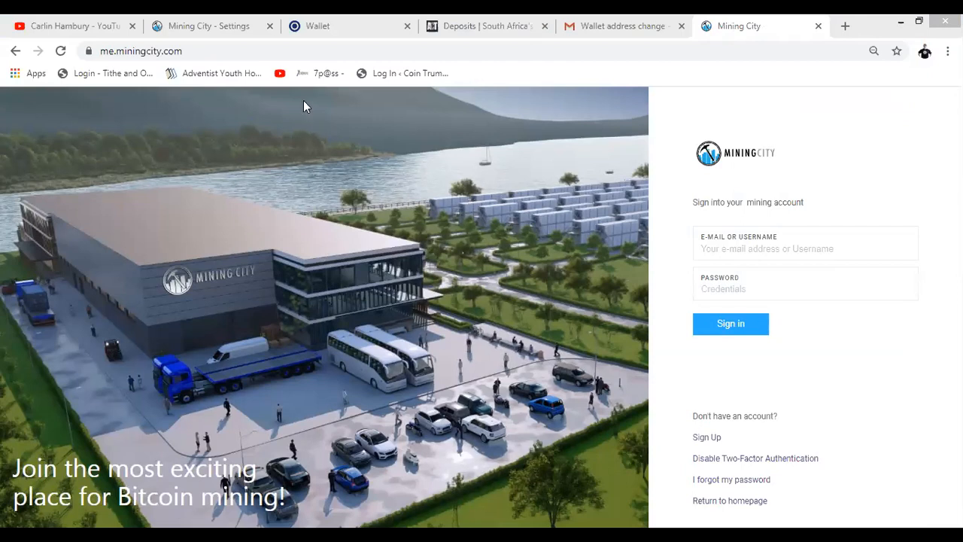